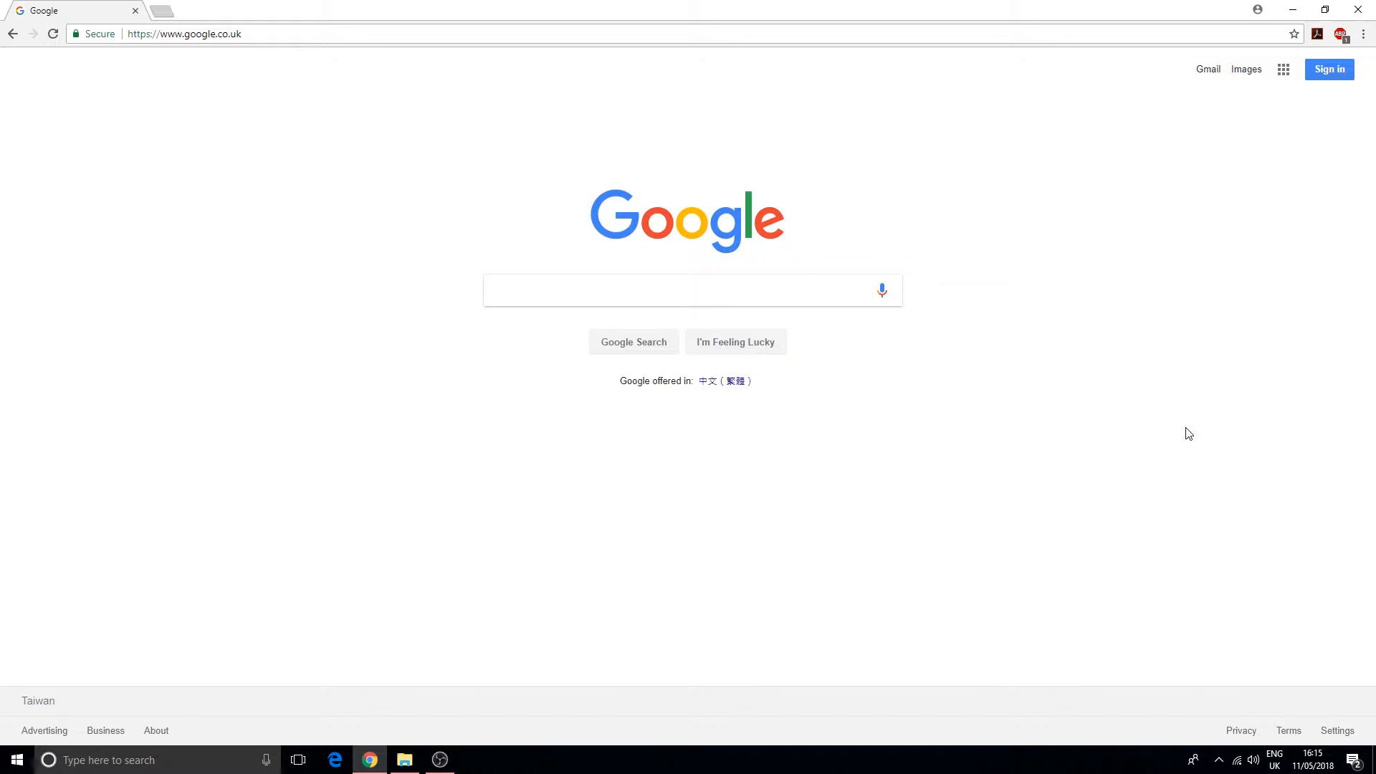
mouse_move(33, 34)
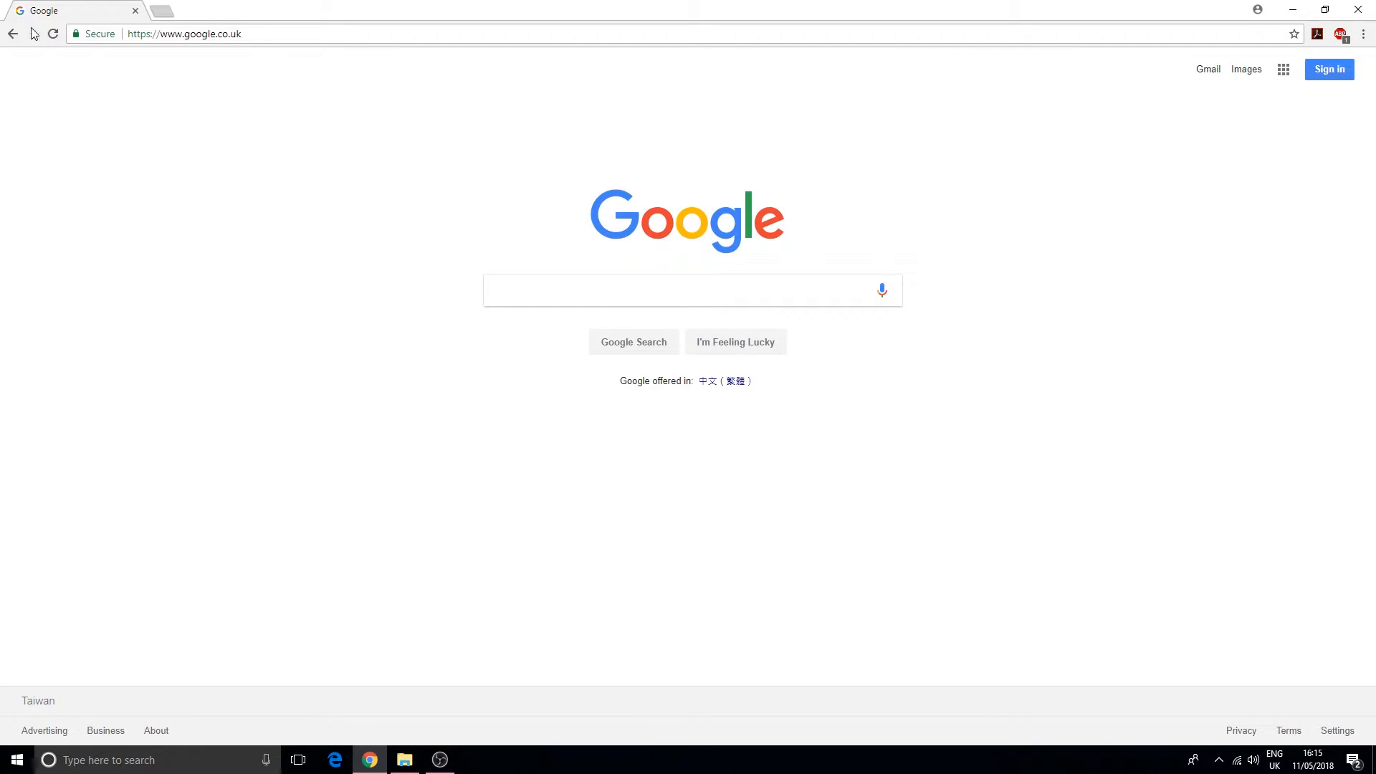
Load pluralsight.com to show the Pluralsight homepage, then select the address to enter lynda.com
left_click(184, 34)
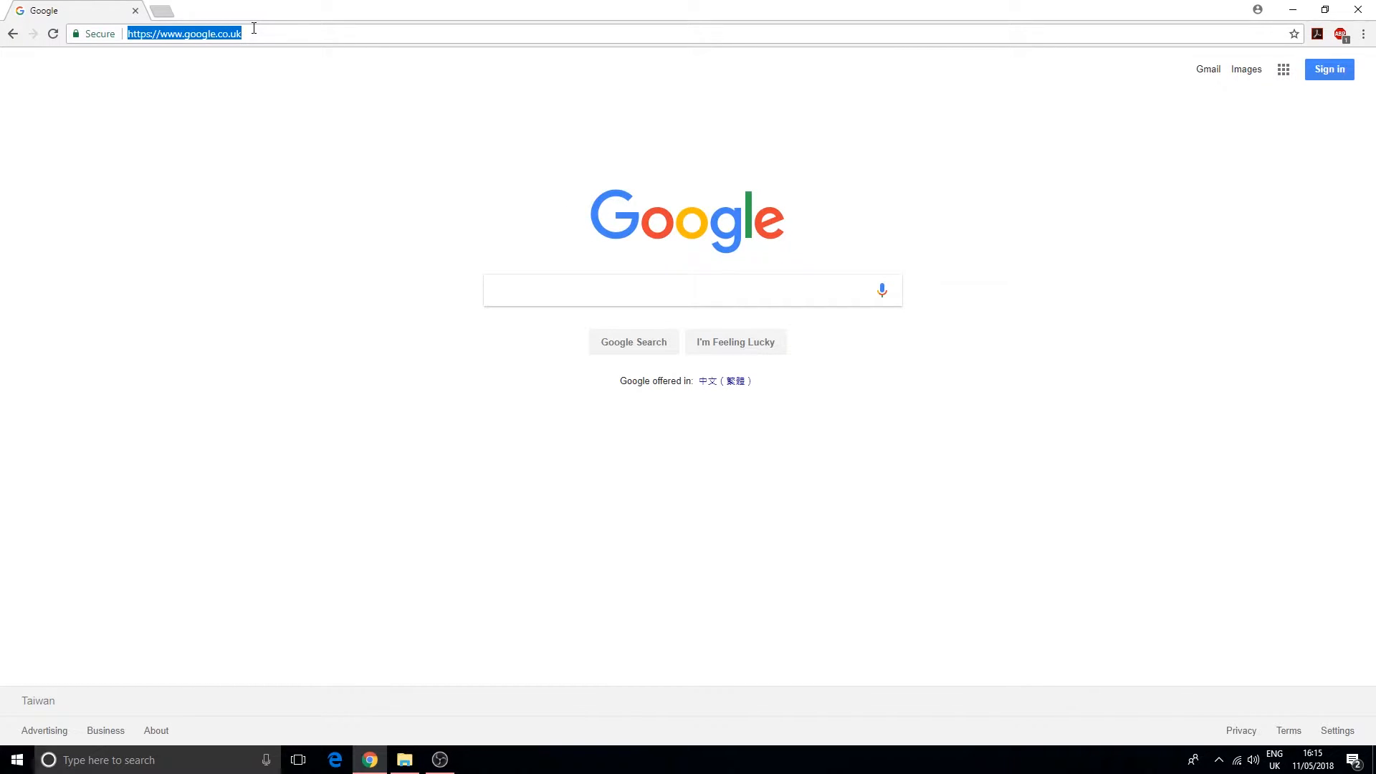
type("pluralsight.com")
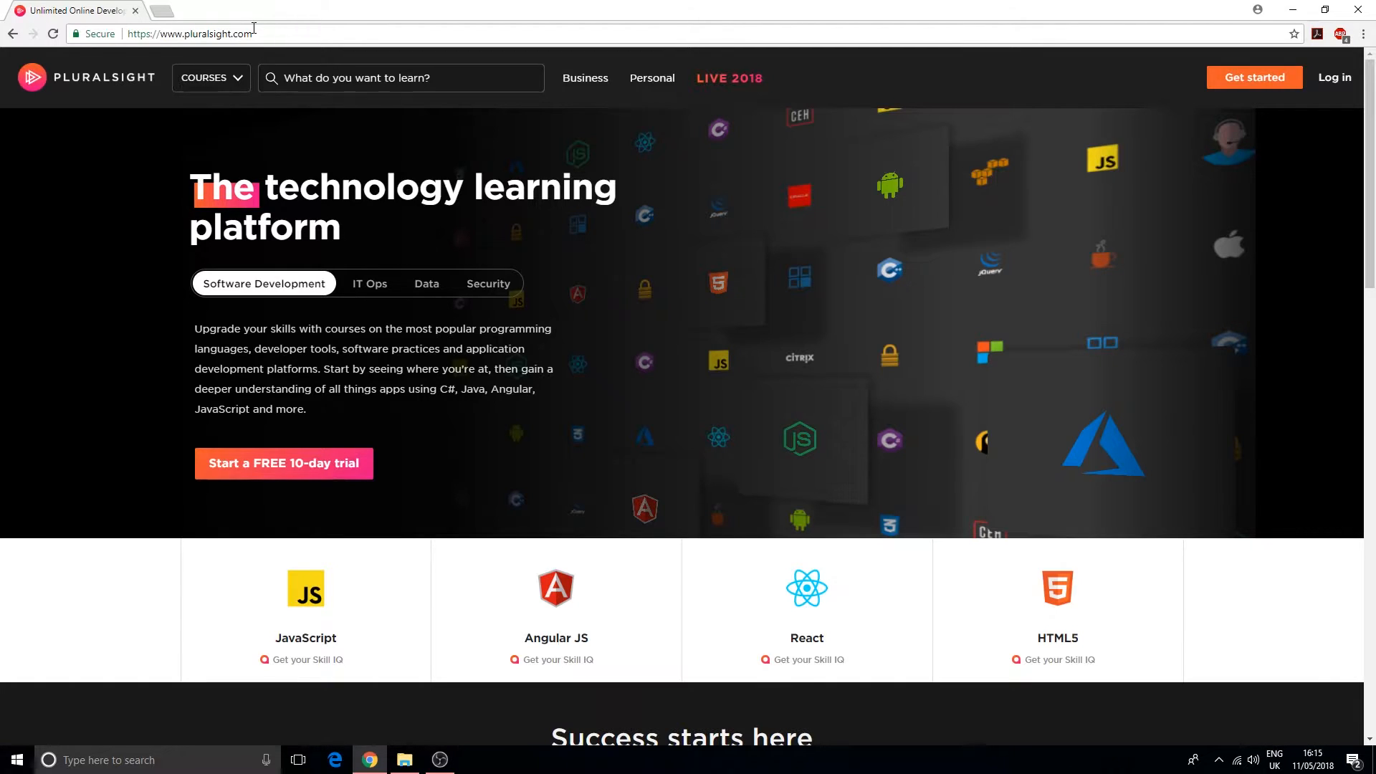
left_click(210, 77)
type("l")
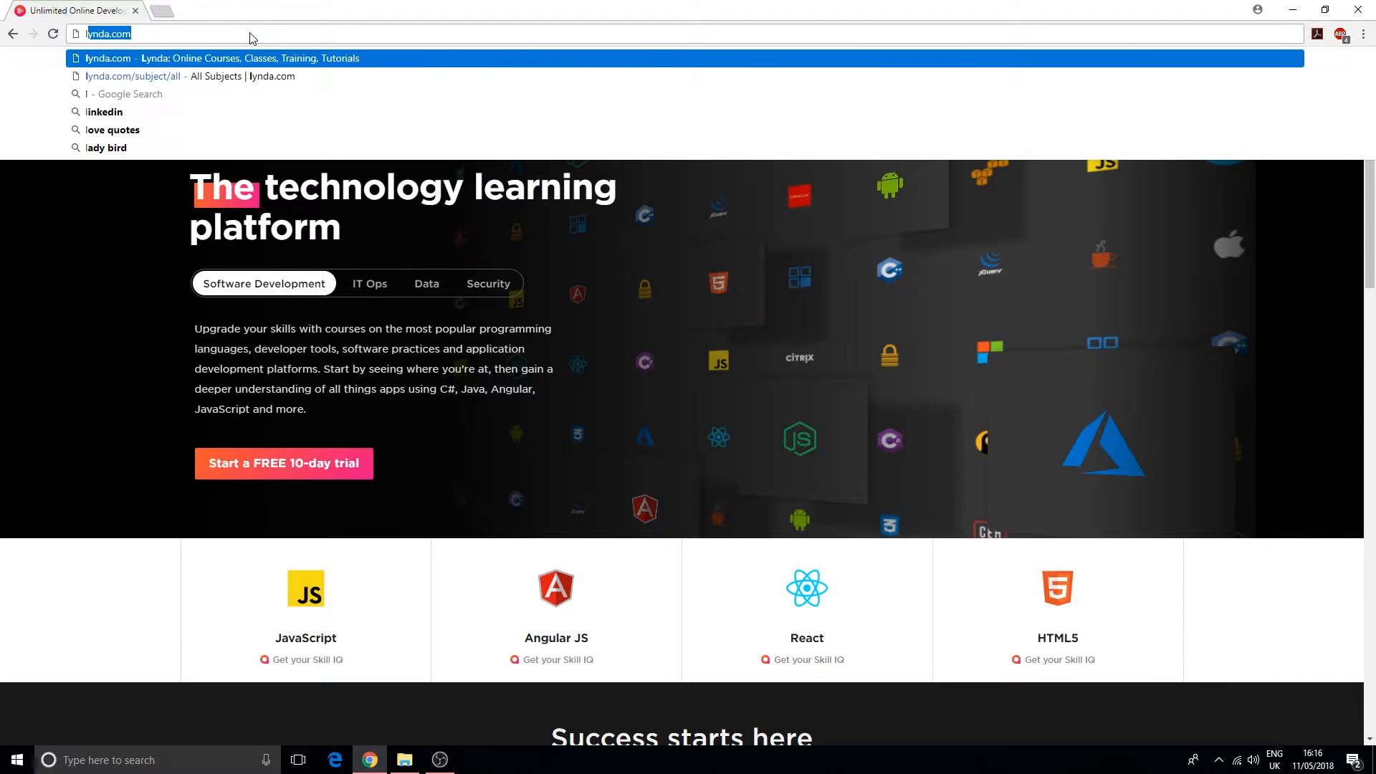
Load lynda.com and reveal the LIBRARY menu showing the 3D + Animation category
key("Enter")
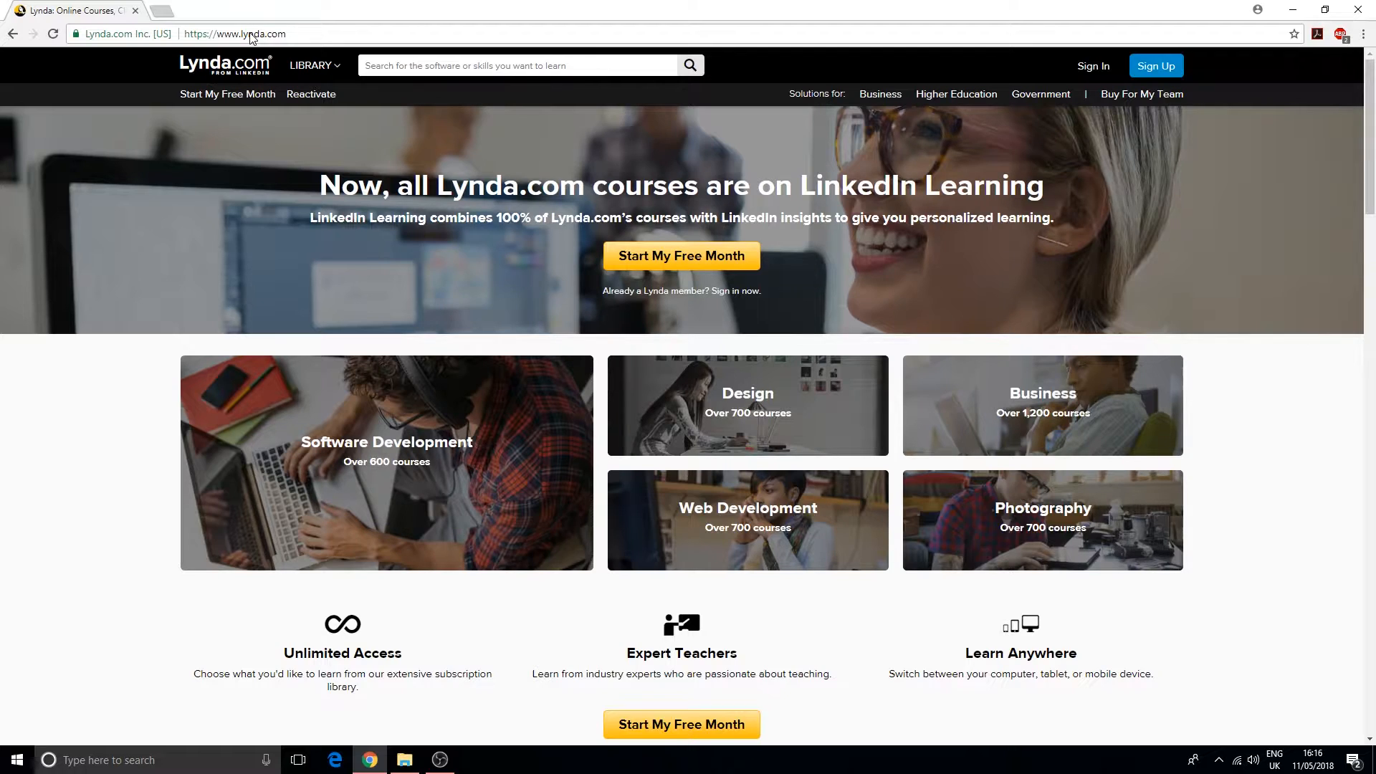
mouse_move(40, 100)
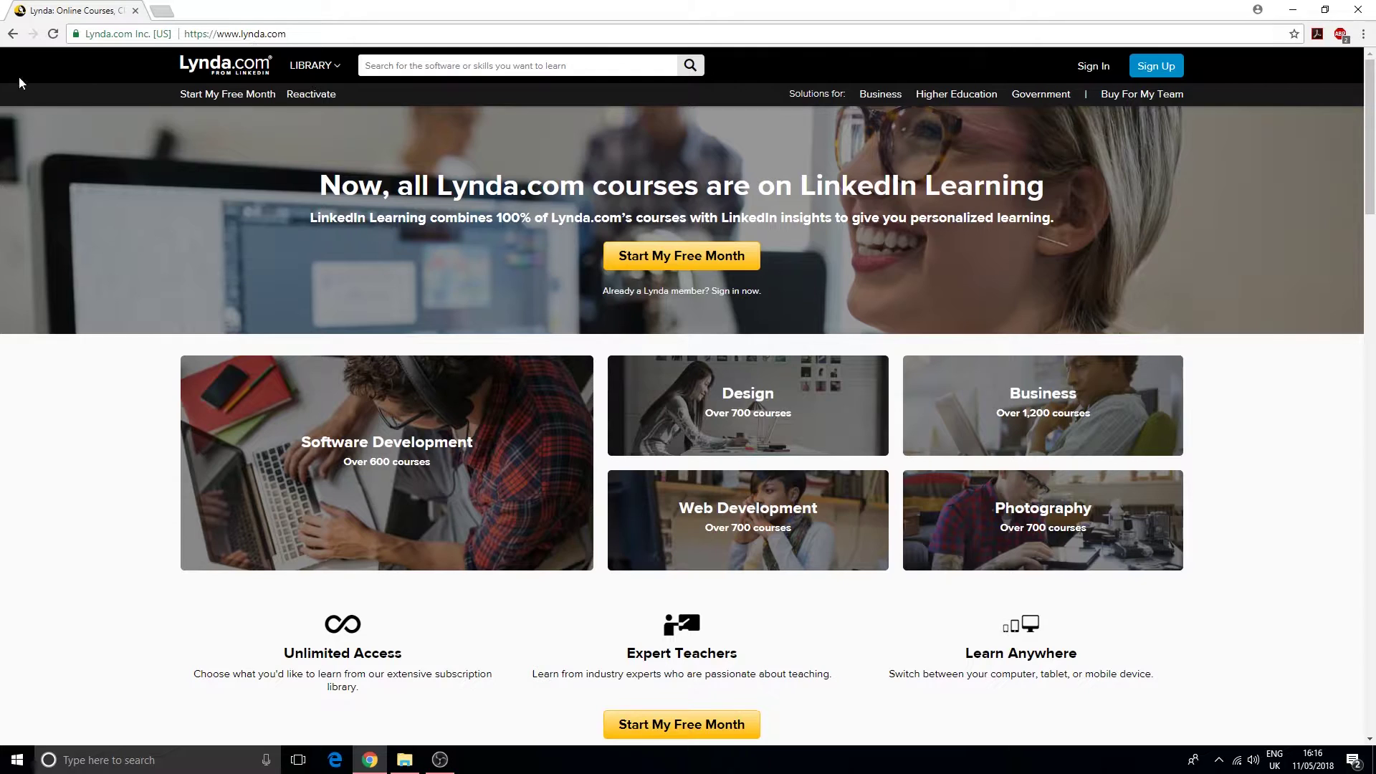
left_click(312, 66)
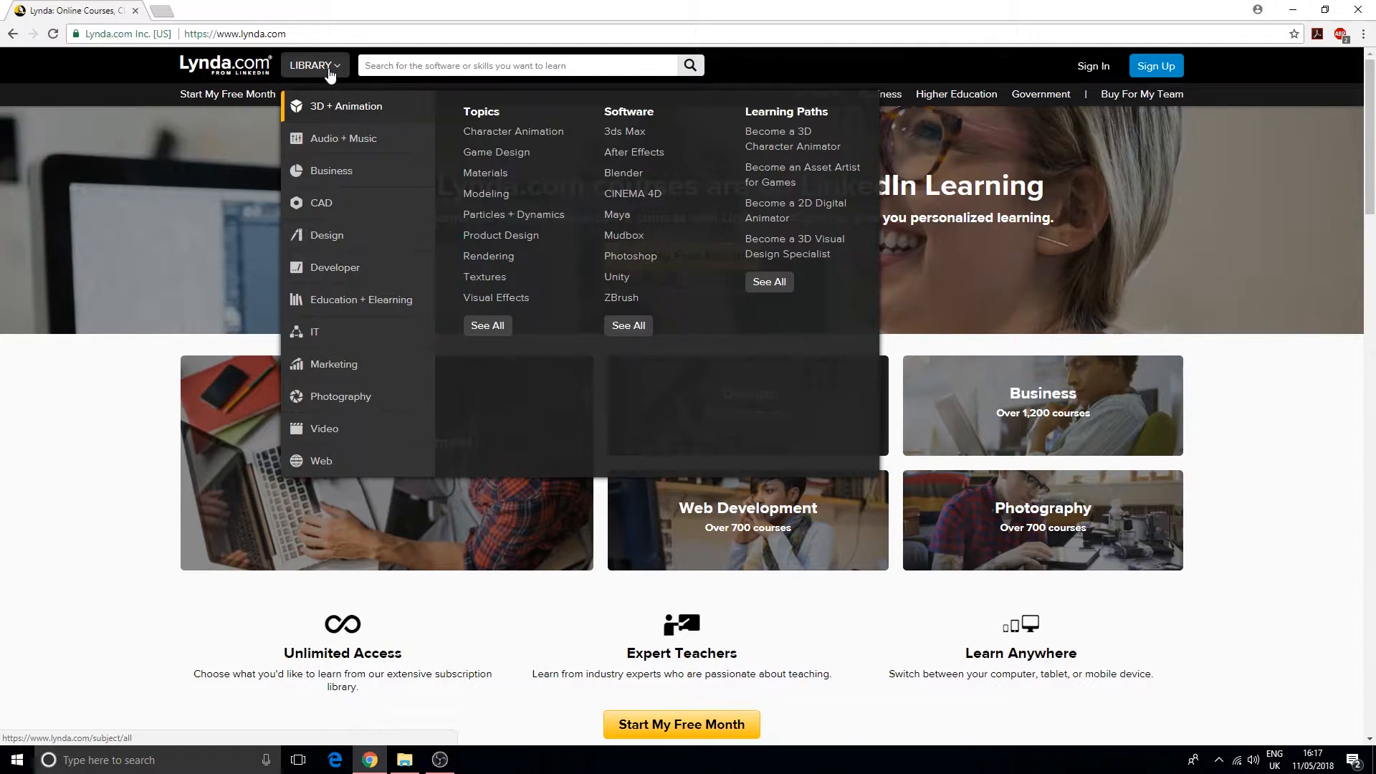
Select the address bar to navigate away from Lynda.com to thegnomonworkshop.com
left_click(238, 34)
type("thegnomonworkshop")
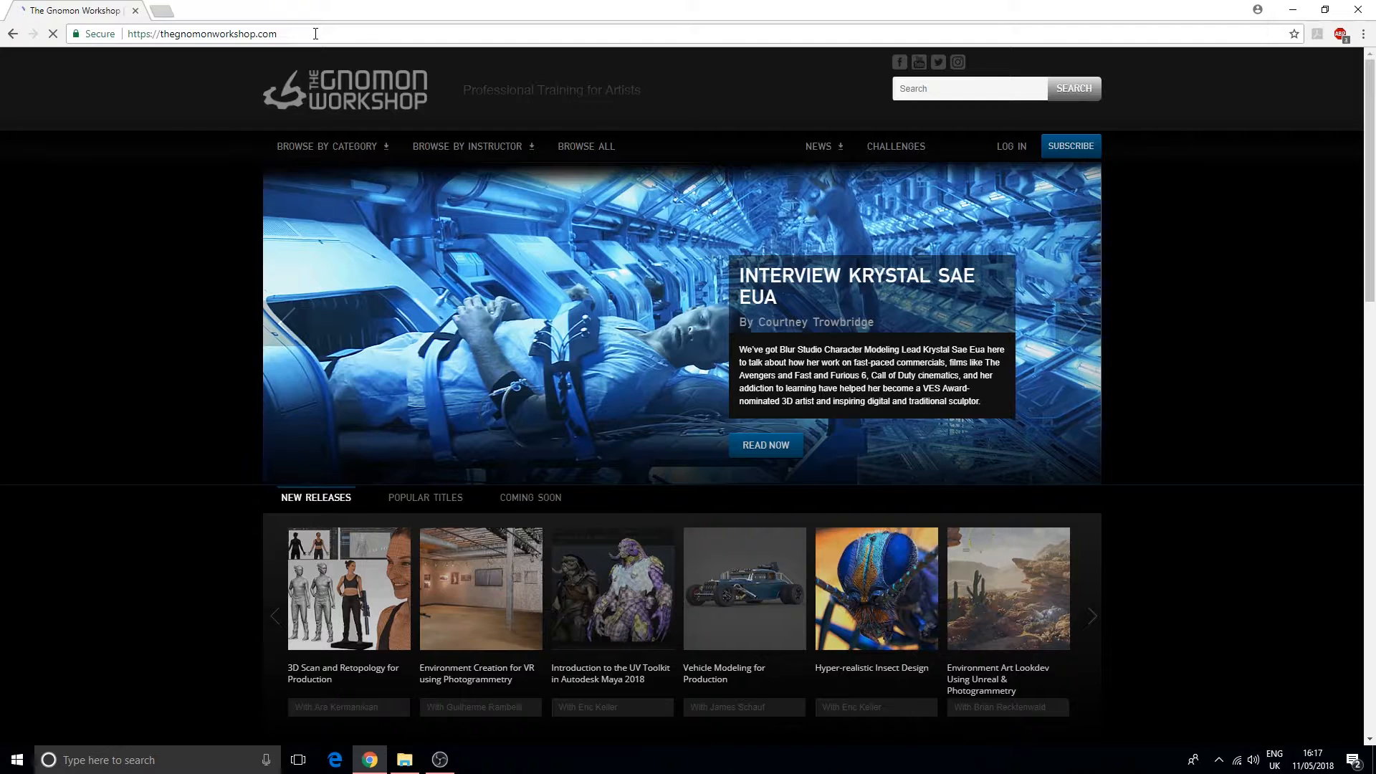
left_click(327, 147)
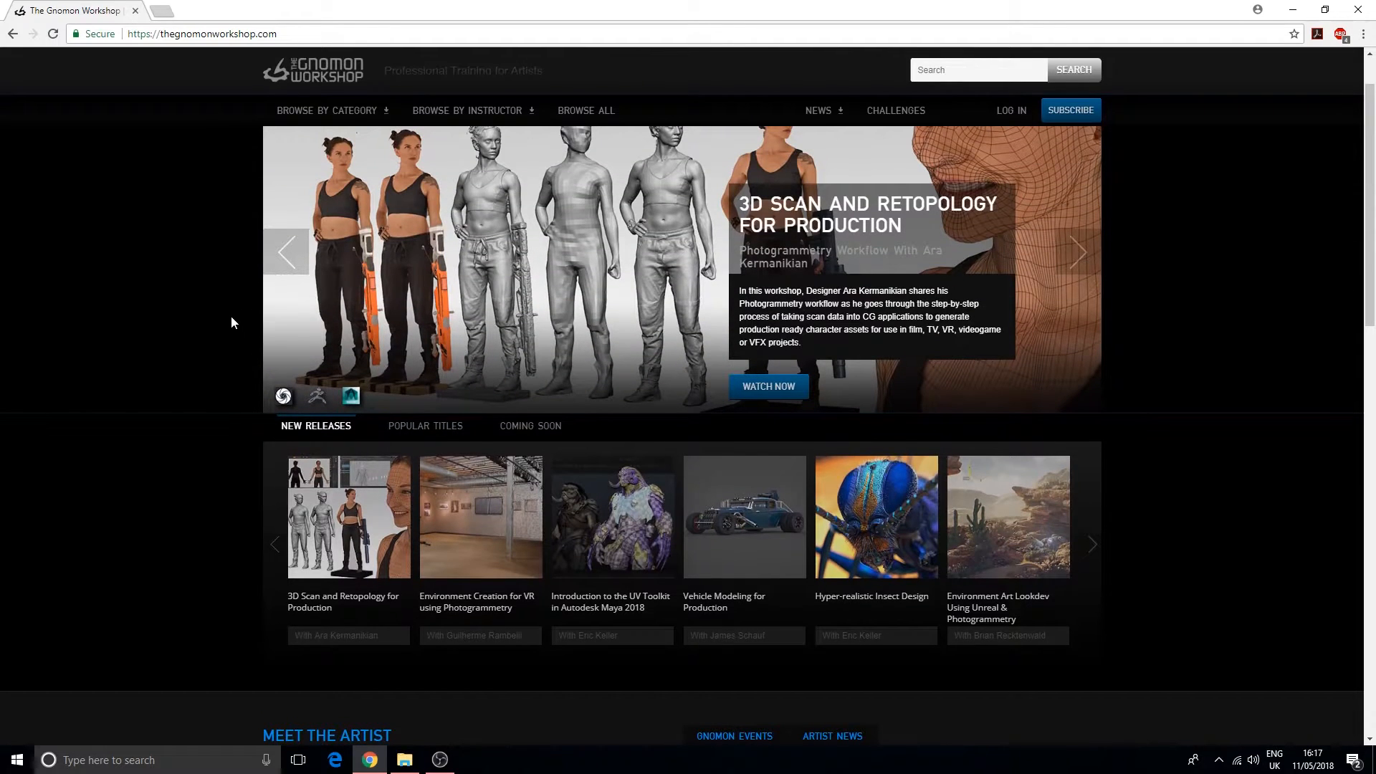
mouse_move(206, 229)
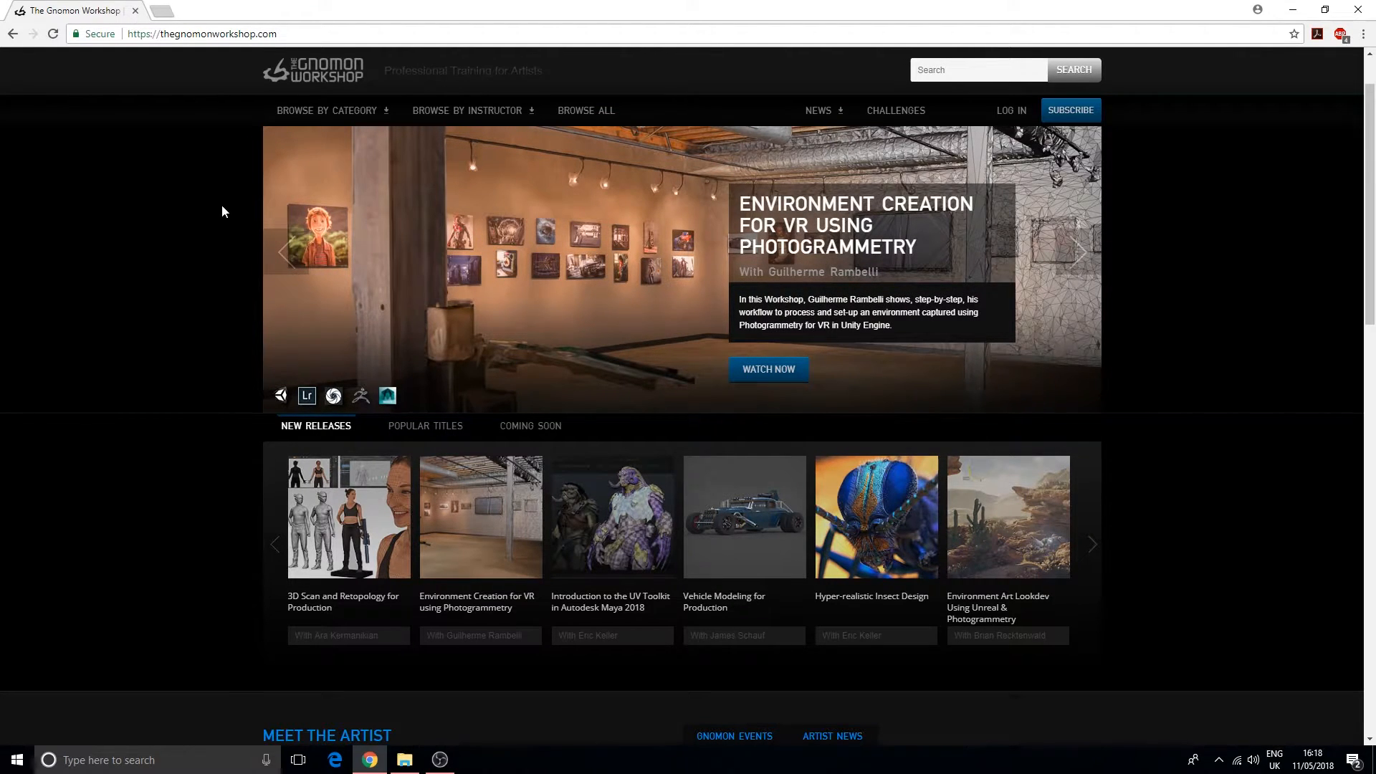
left_click(336, 109)
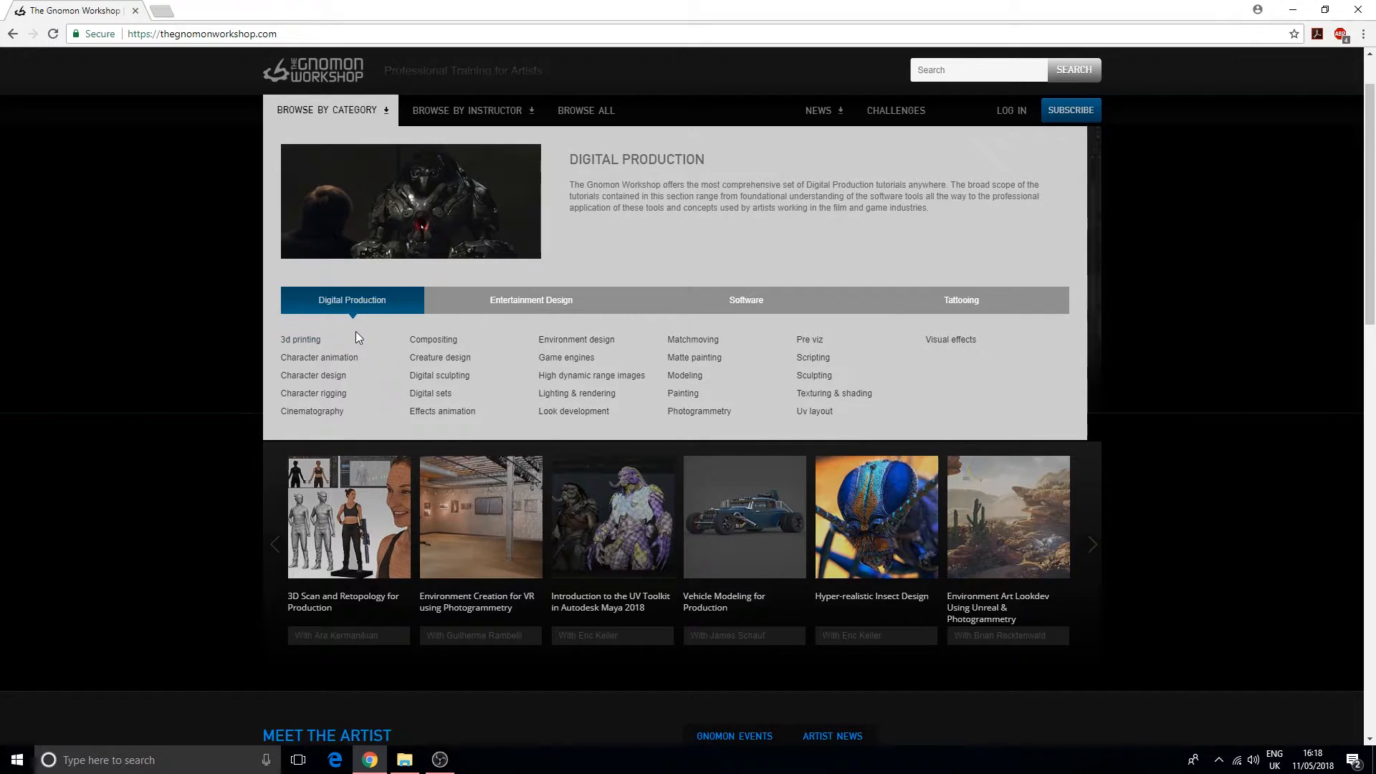
mouse_move(345, 321)
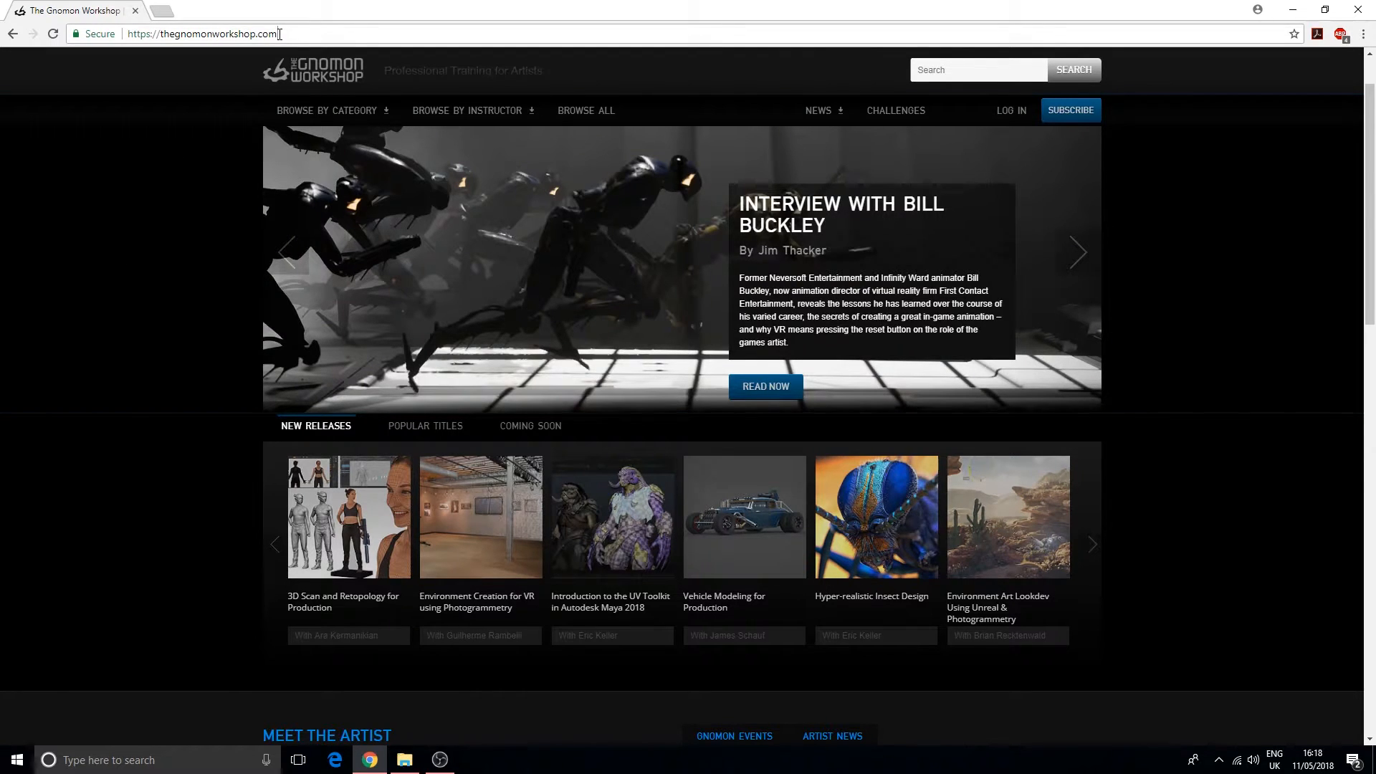
Load tutsplus.com and go to the 3D Studio Max tutorials under How-To Tutorials > 3D & Motion Graphics
left_click(204, 34)
type("utsplus")
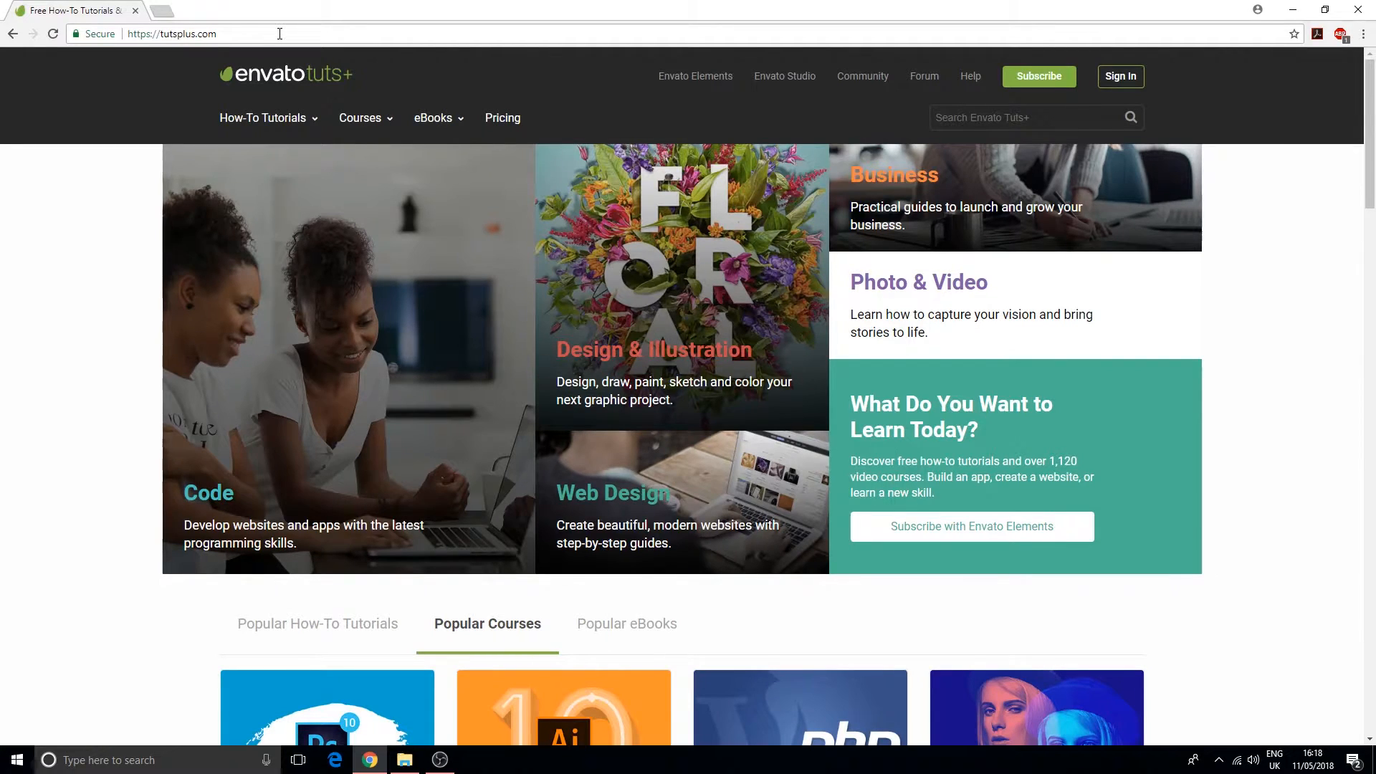
mouse_move(68, 79)
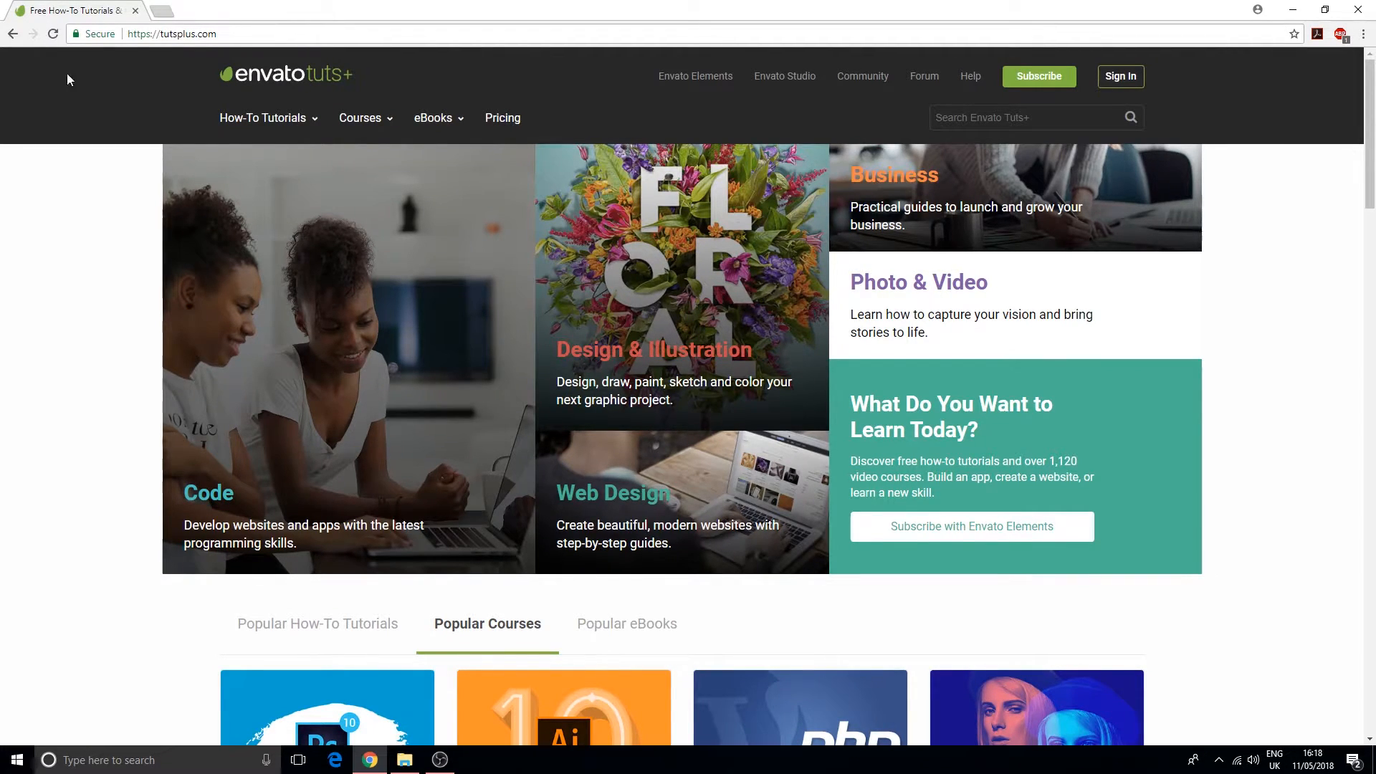
mouse_move(79, 91)
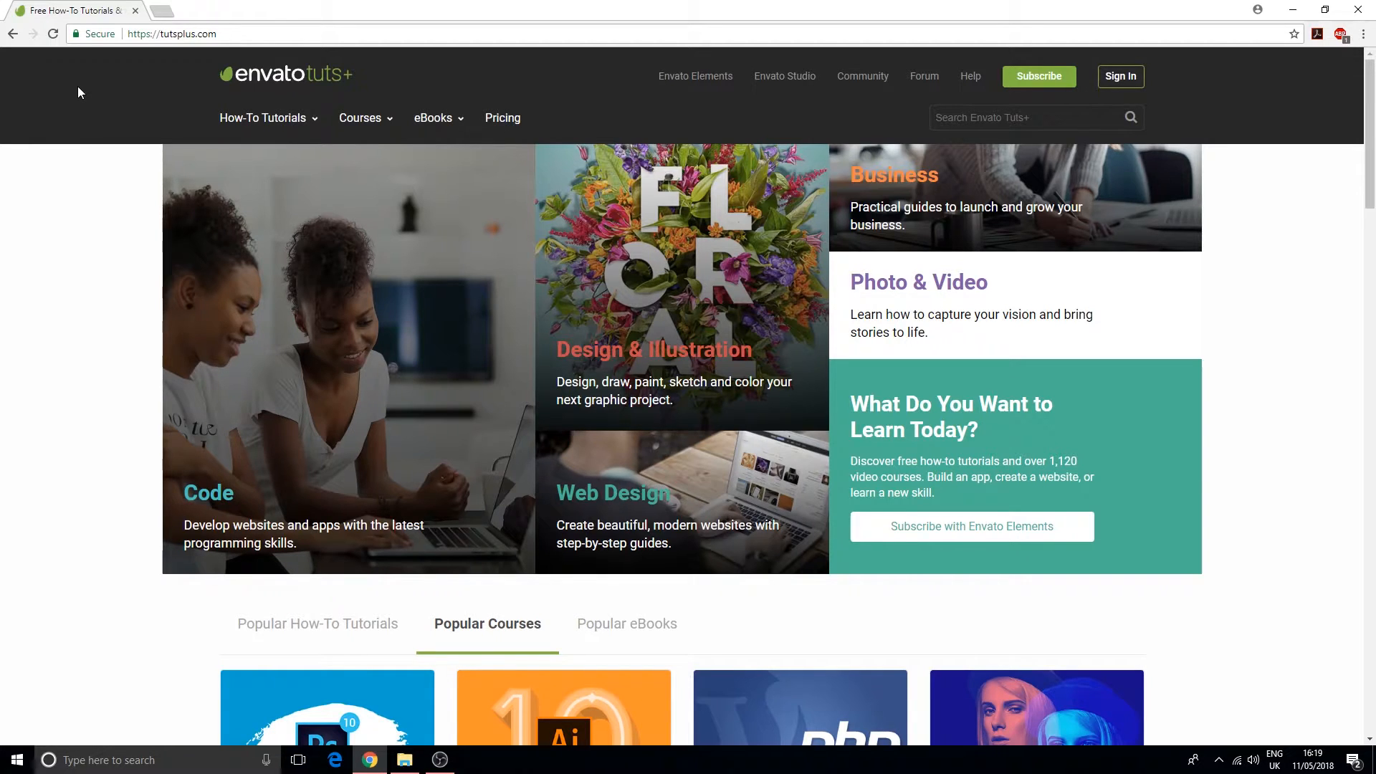
mouse_move(164, 162)
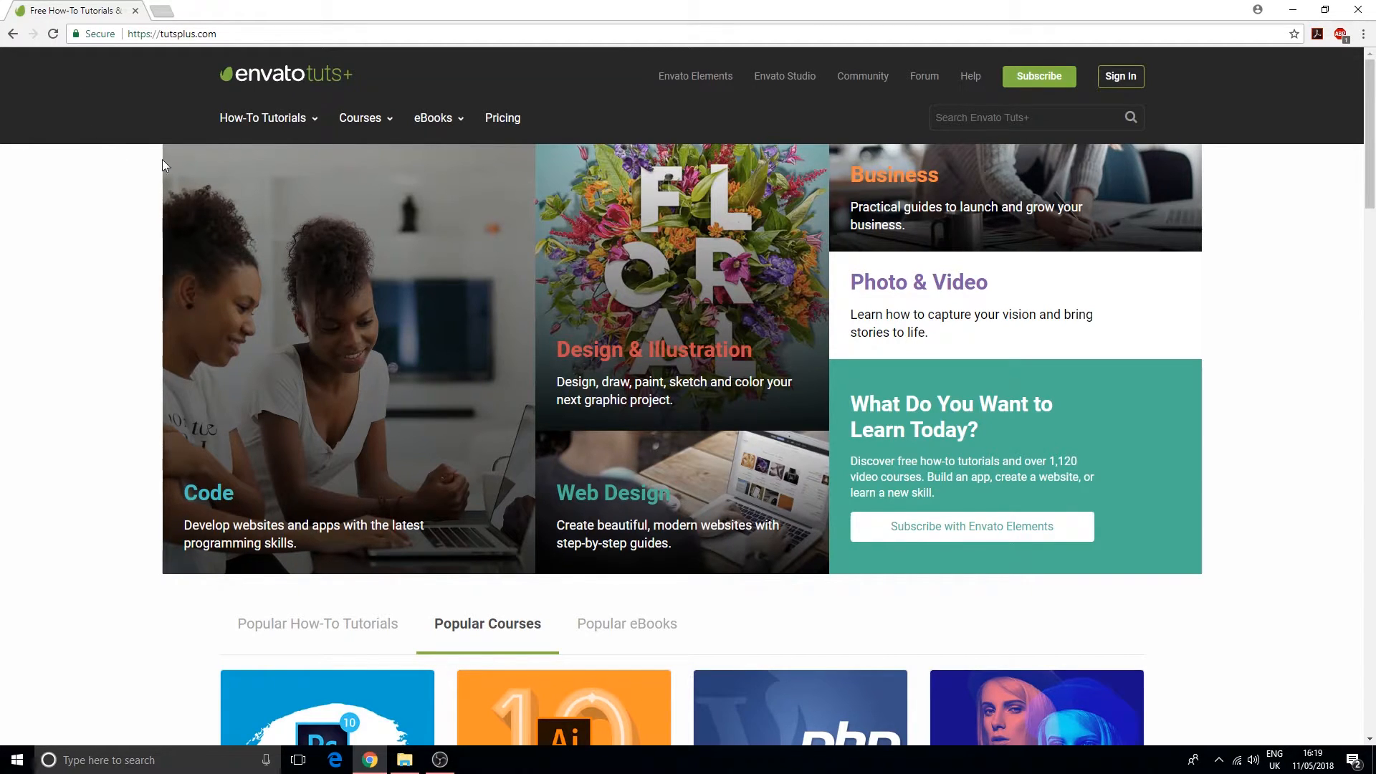
left_click(262, 117)
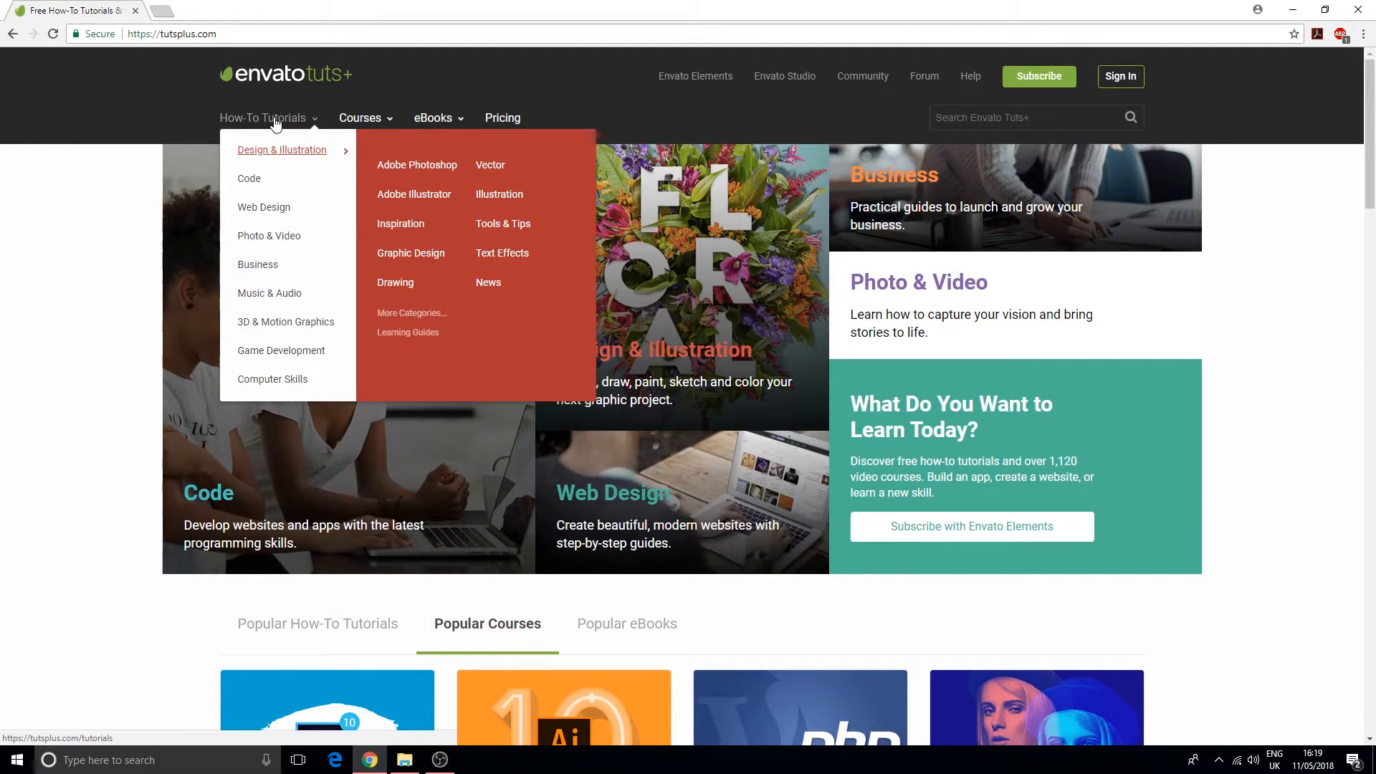
mouse_move(264, 160)
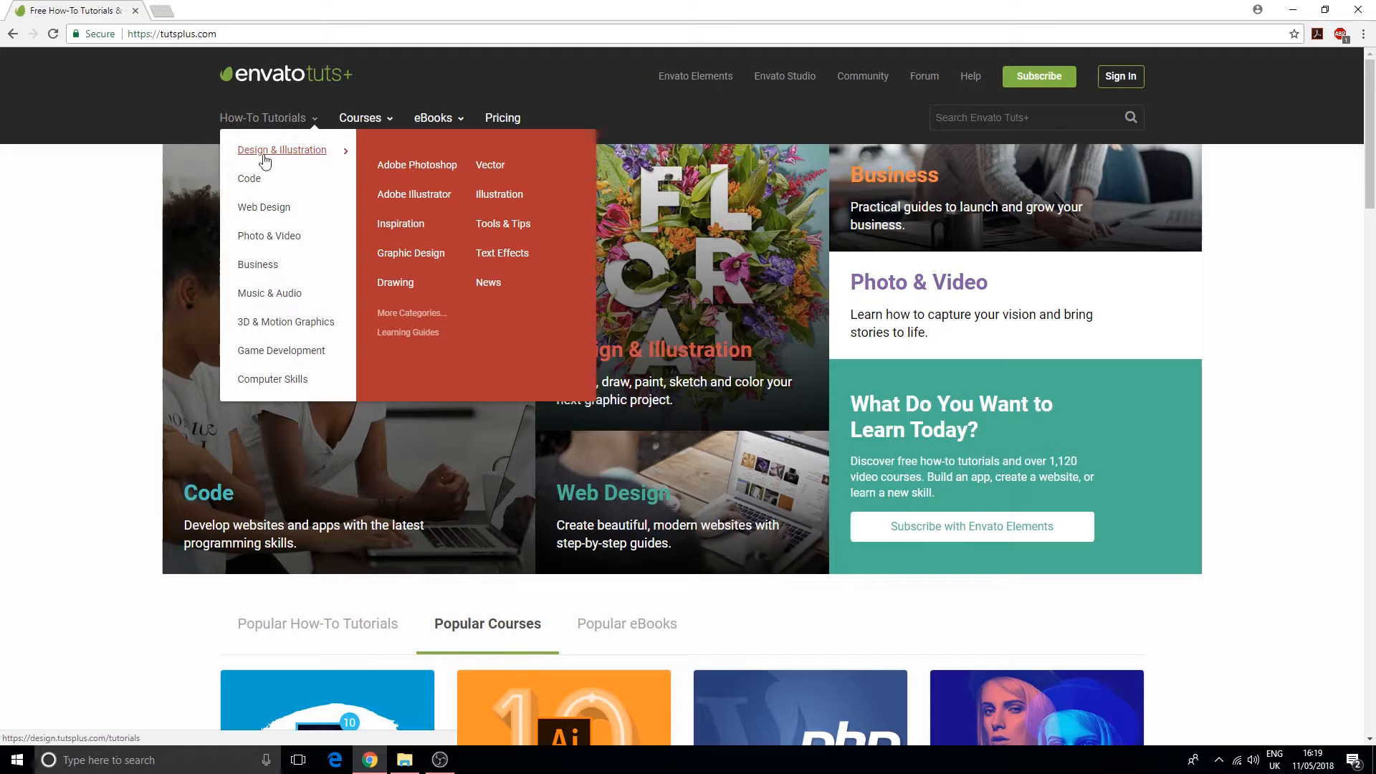
mouse_move(293, 325)
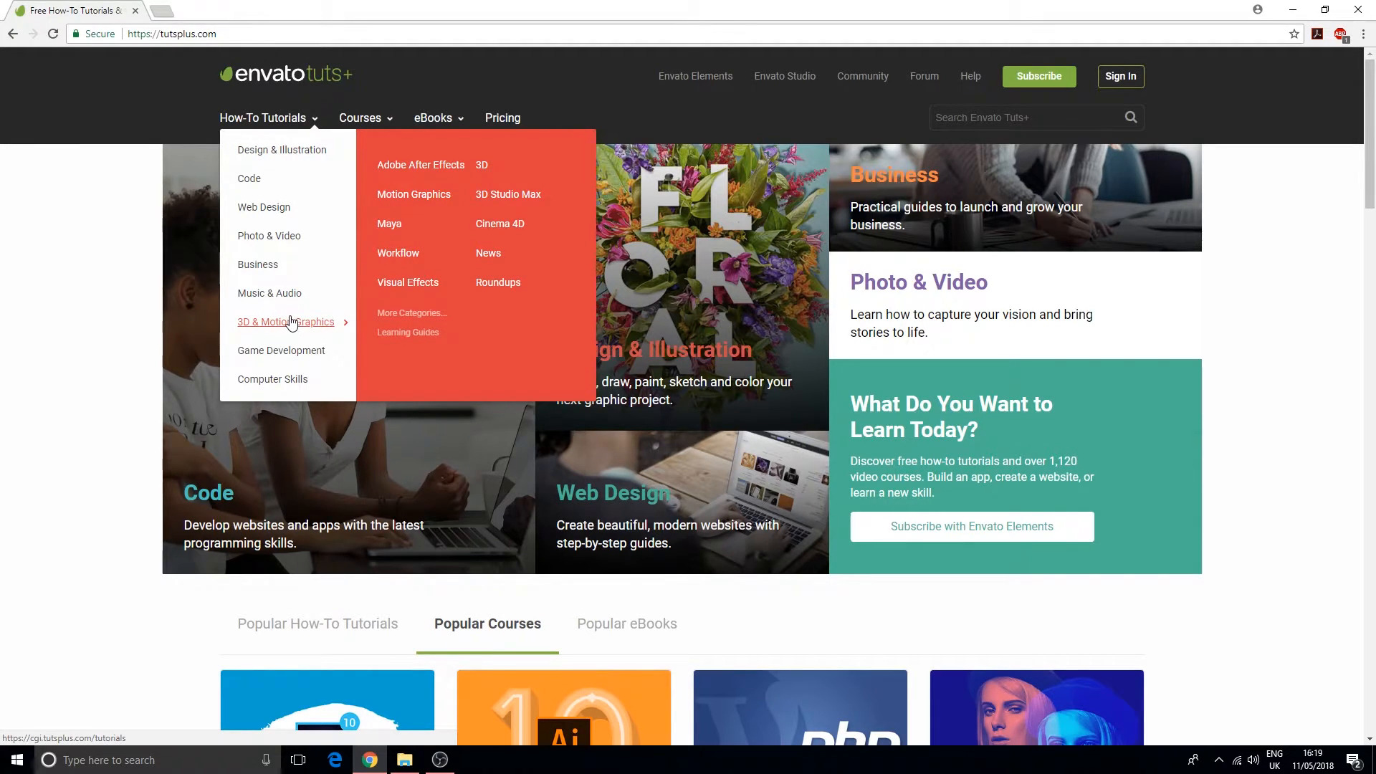
mouse_move(270, 292)
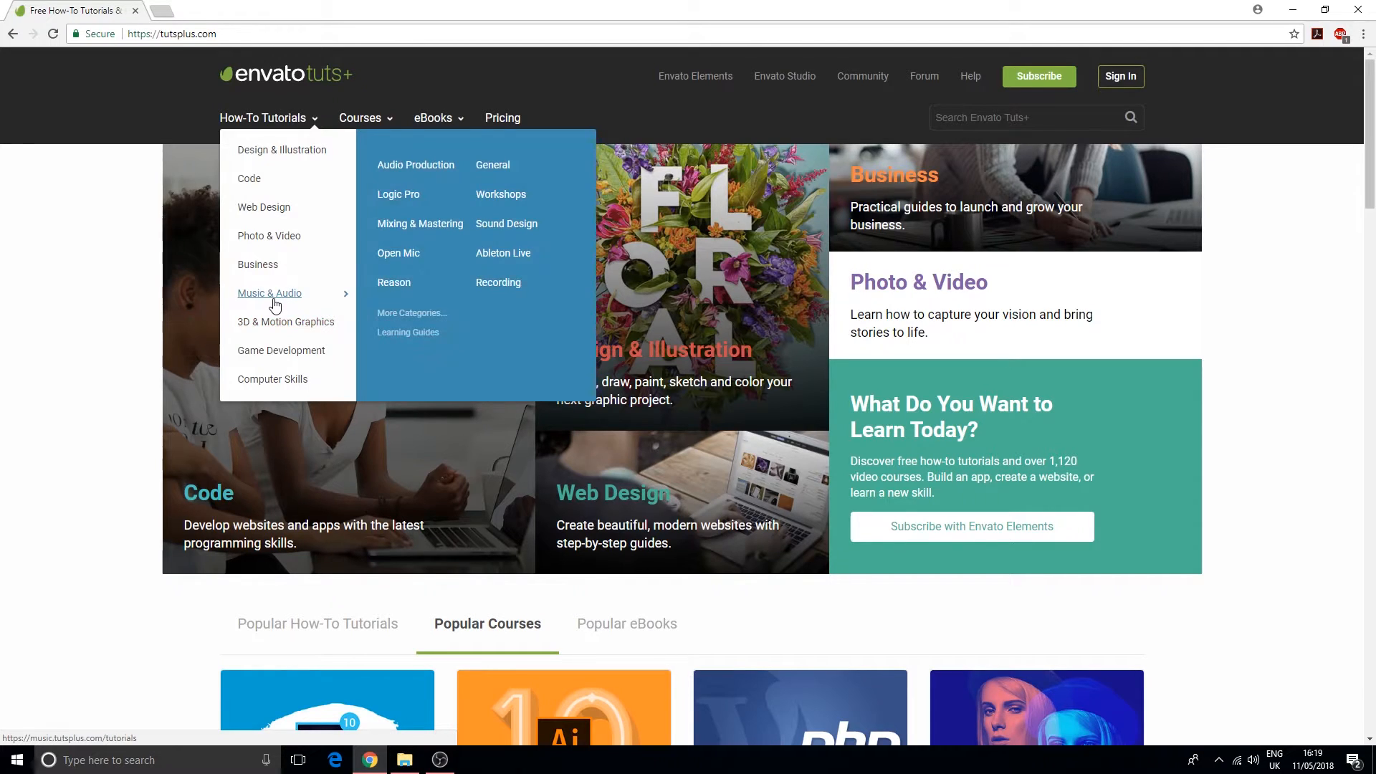
mouse_move(284, 324)
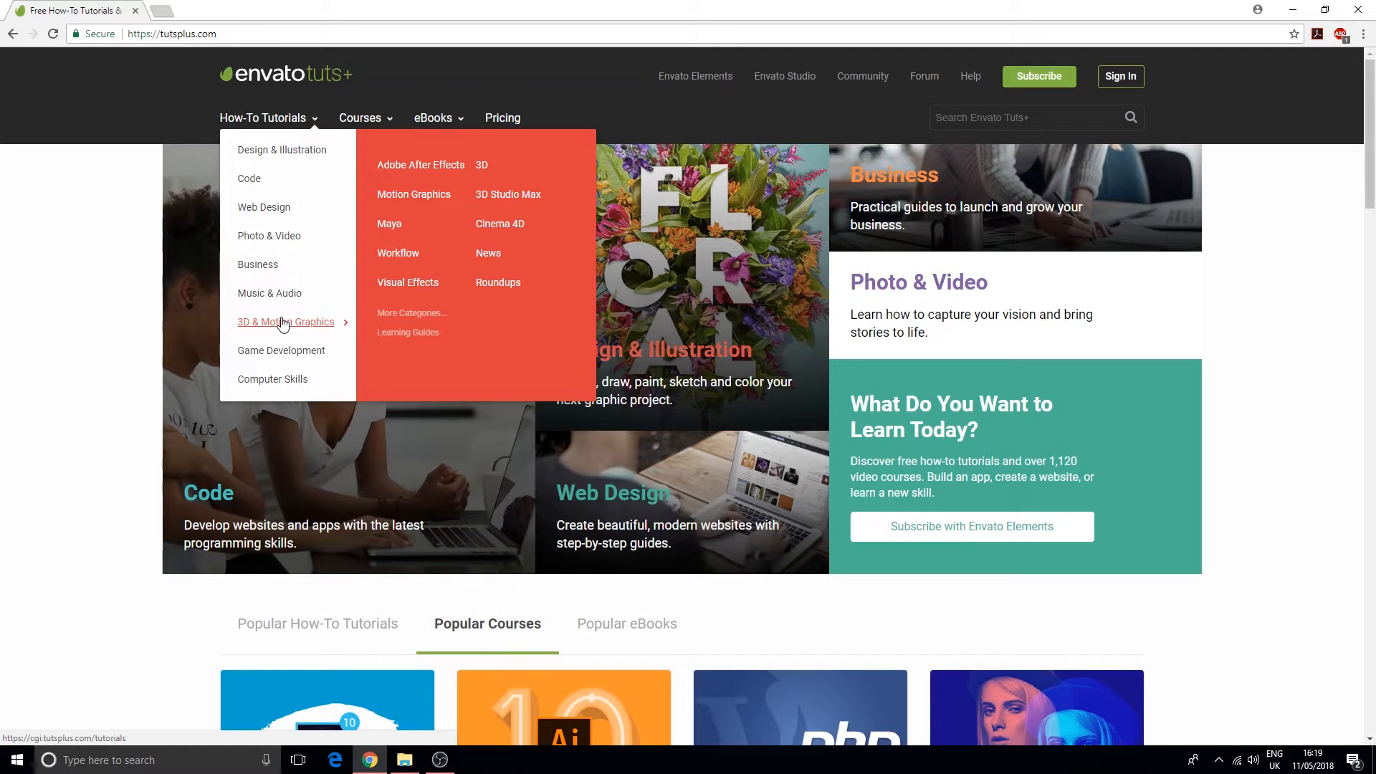
mouse_move(432, 207)
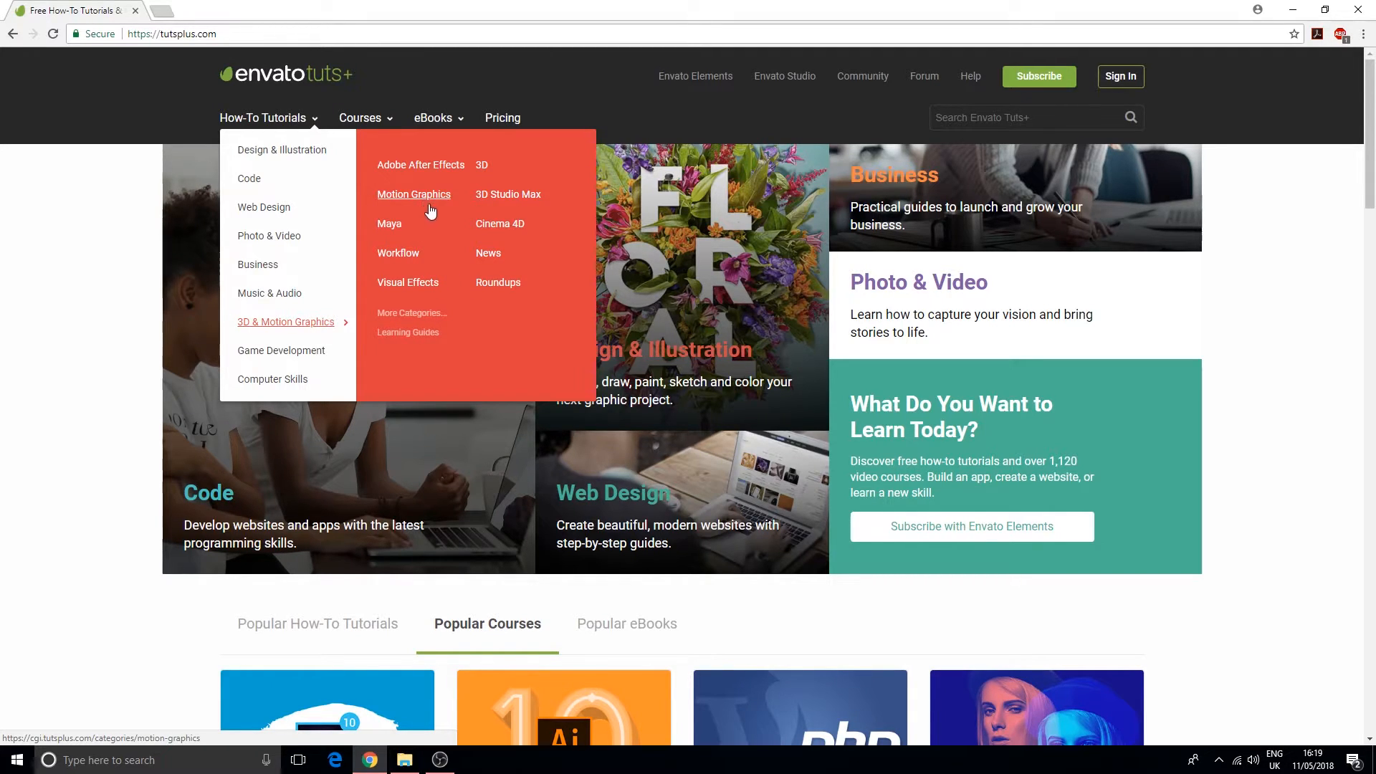
left_click(508, 198)
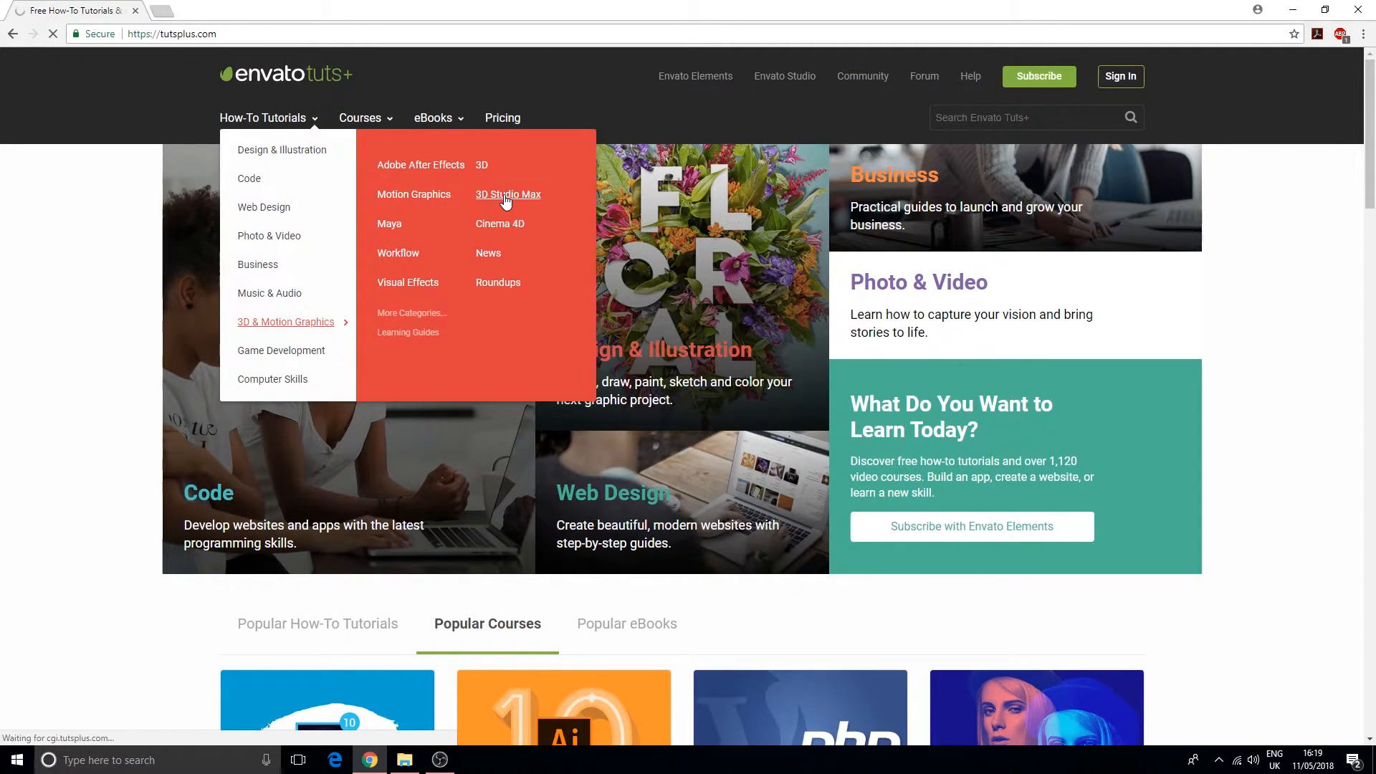
left_click(508, 195)
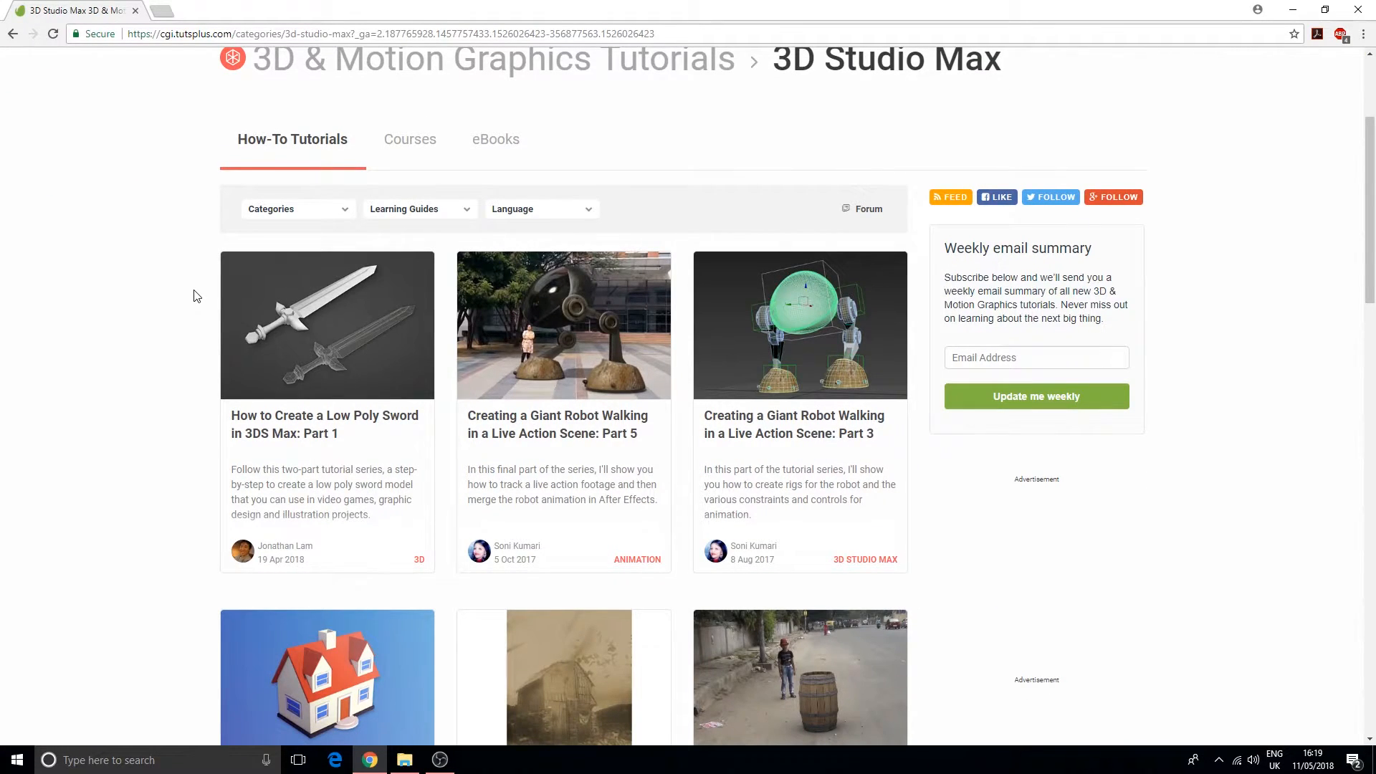
mouse_move(258, 381)
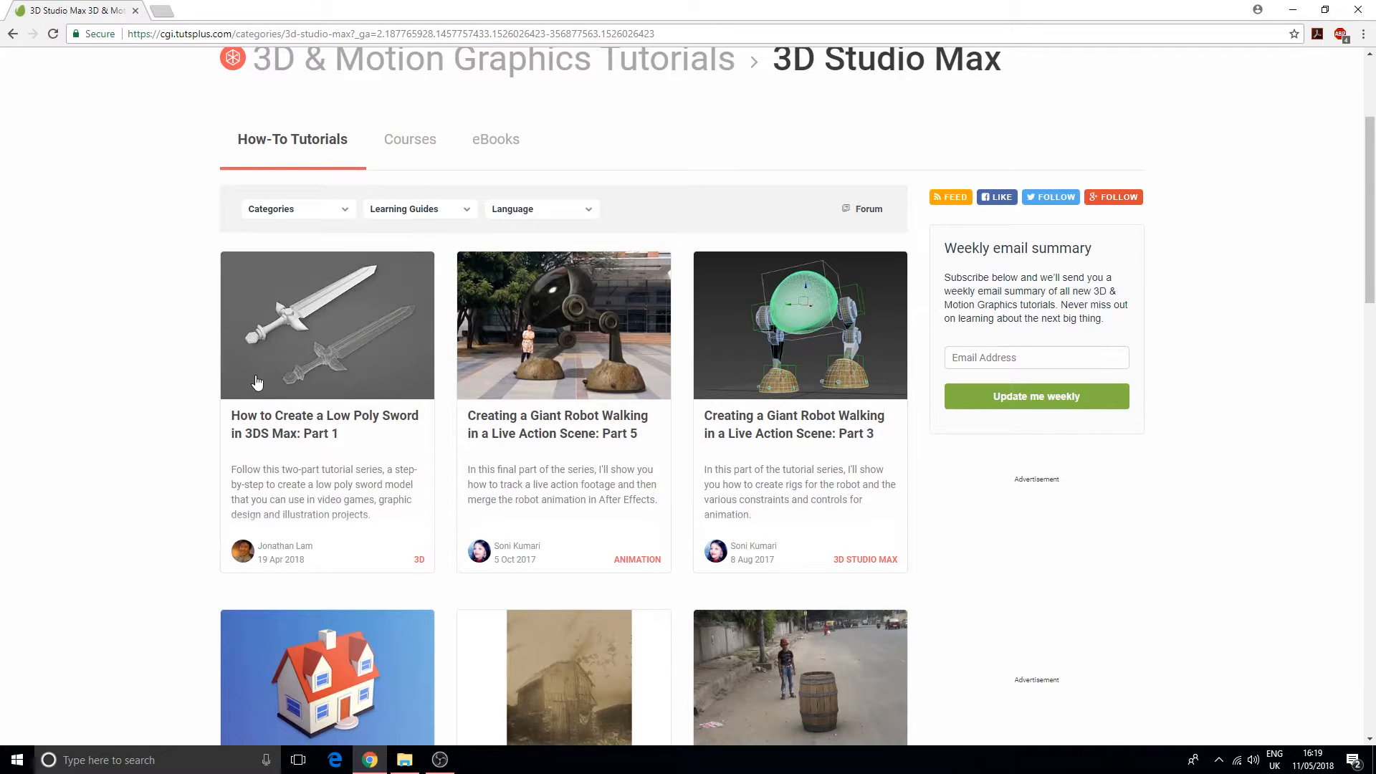
scroll("down", 3)
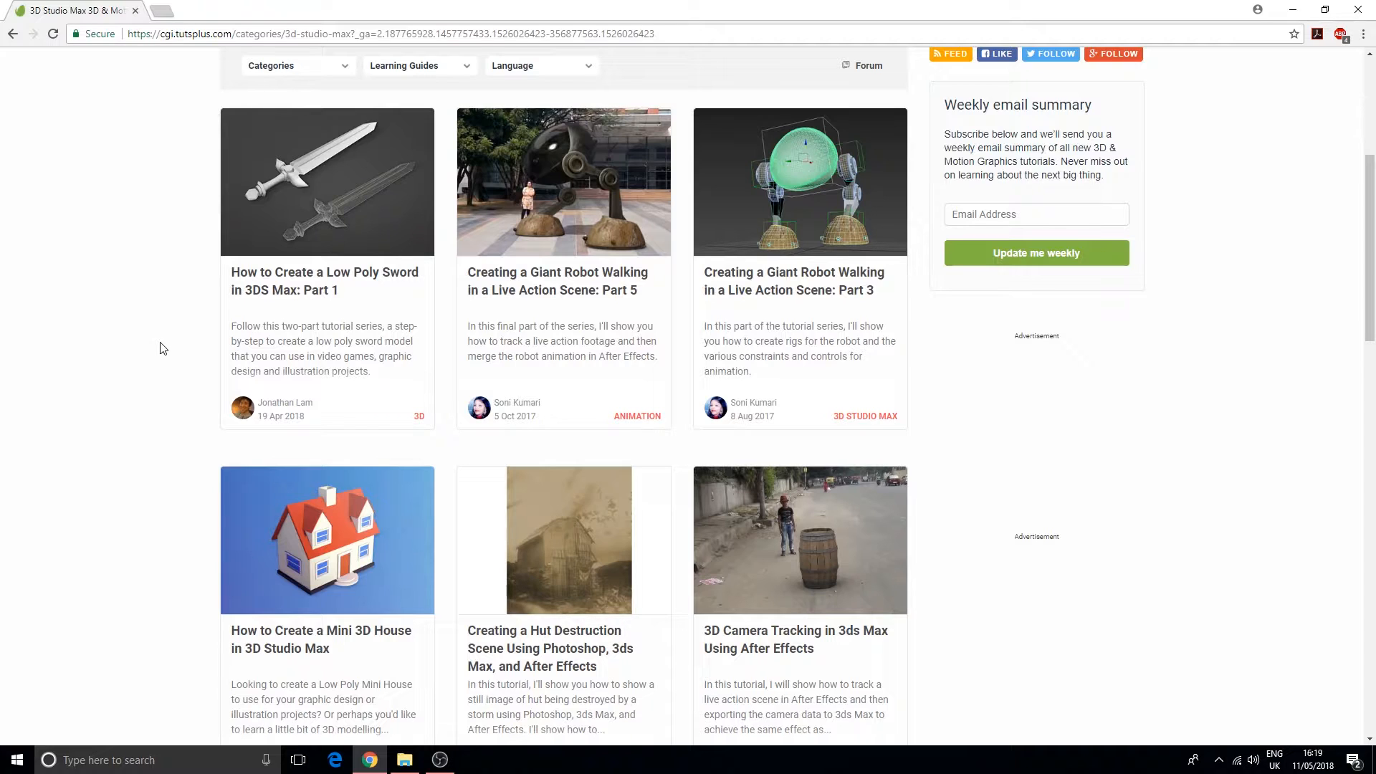
scroll("up", 3)
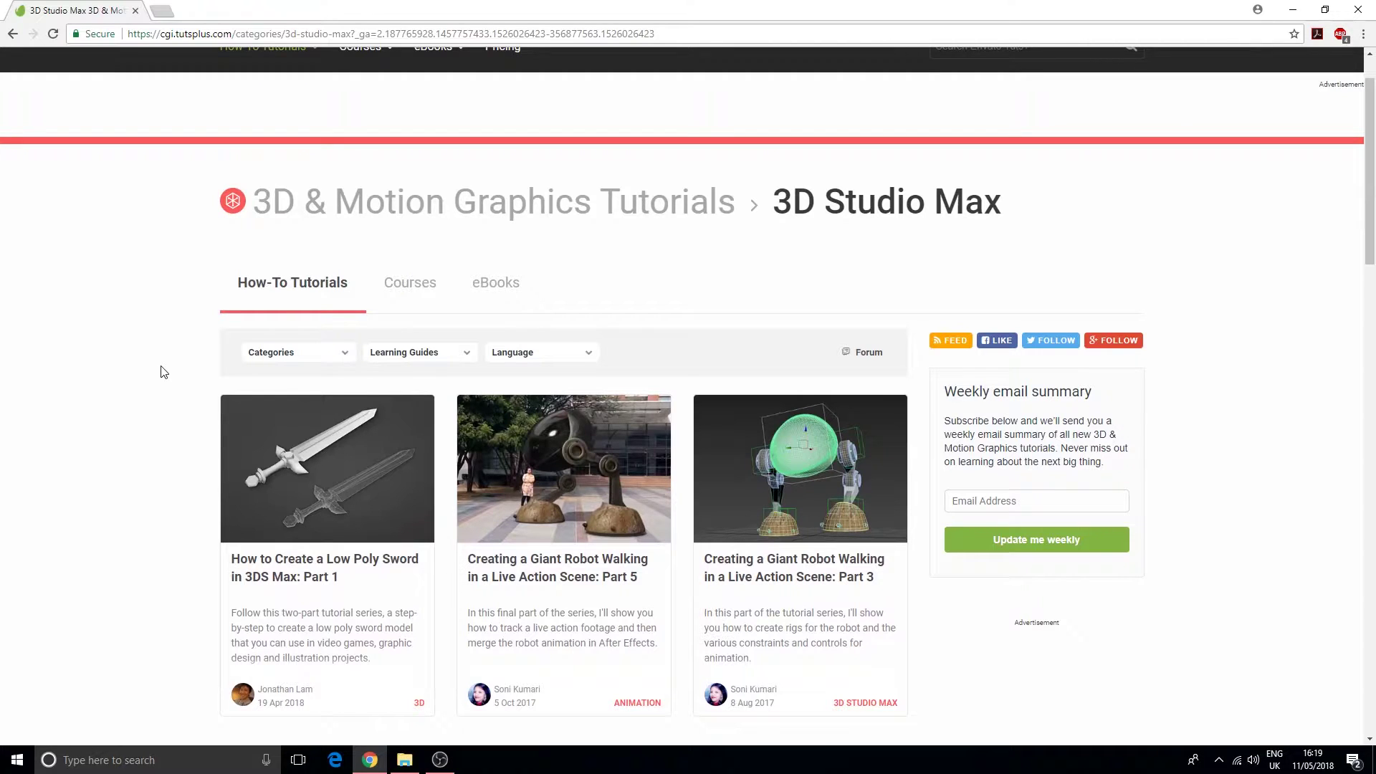
scroll("down", 3)
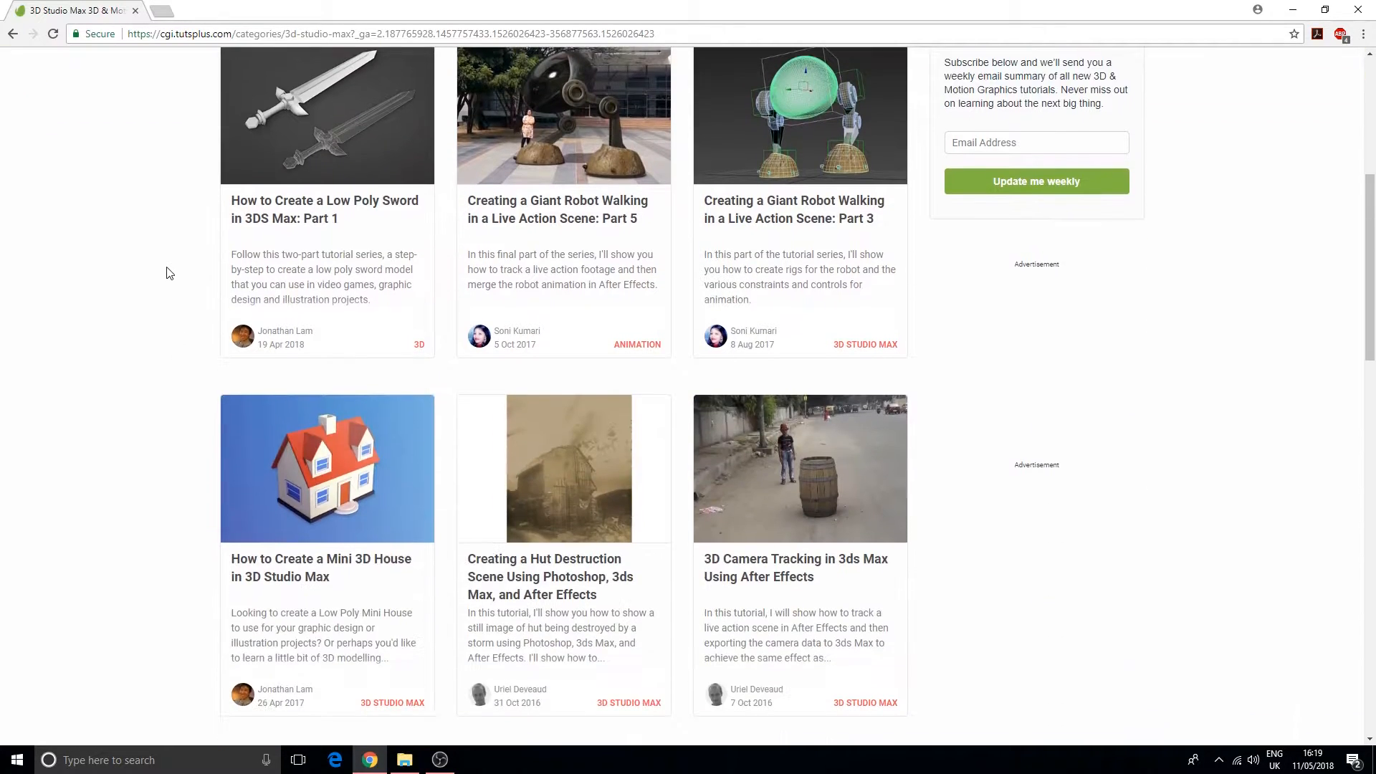
mouse_move(220, 295)
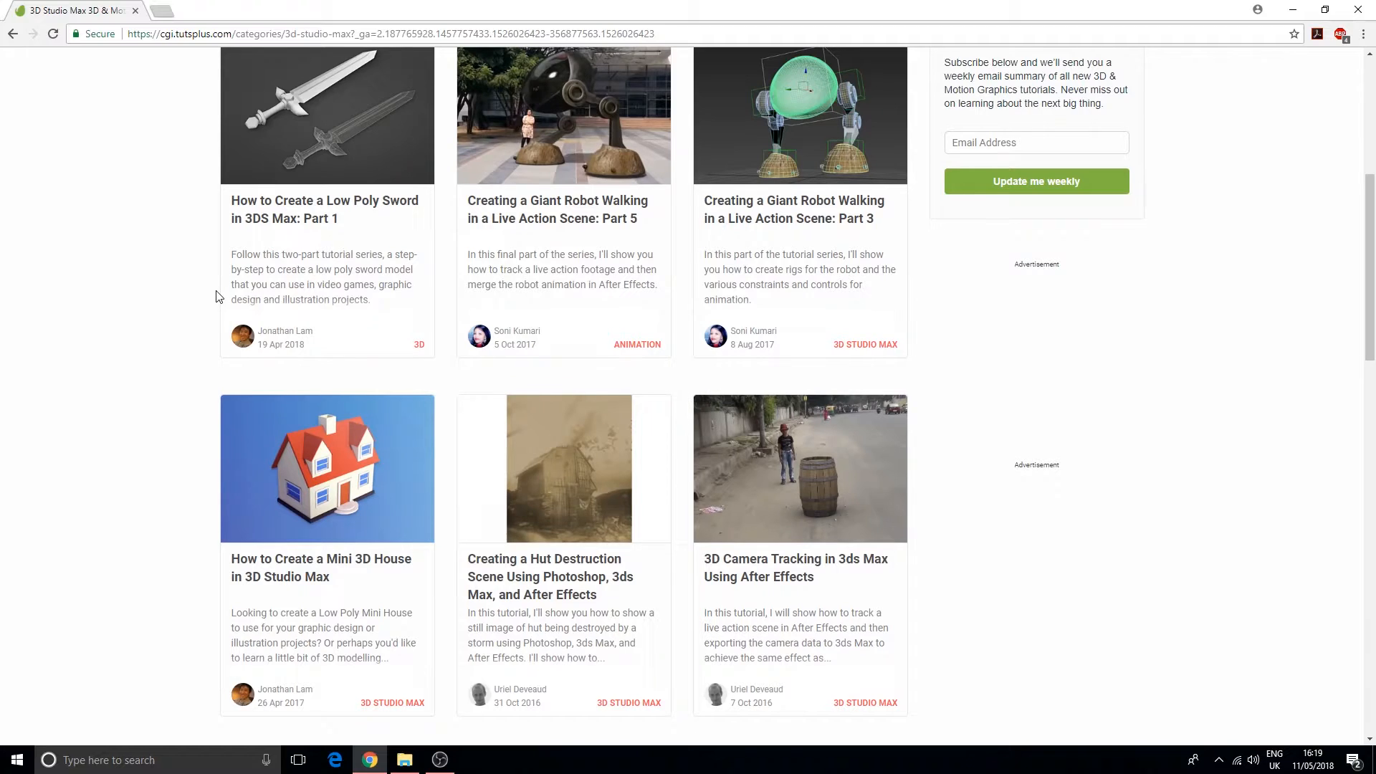
mouse_move(261, 263)
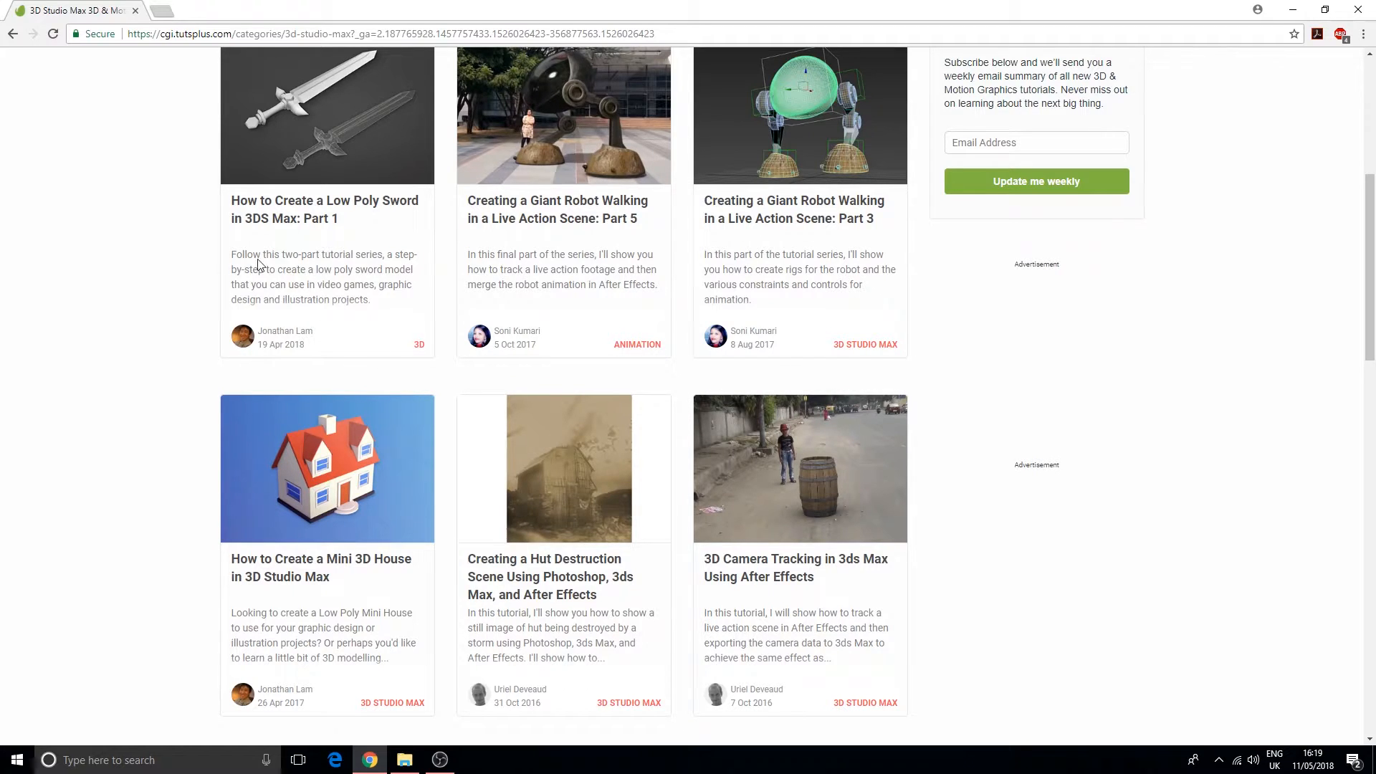
mouse_move(212, 341)
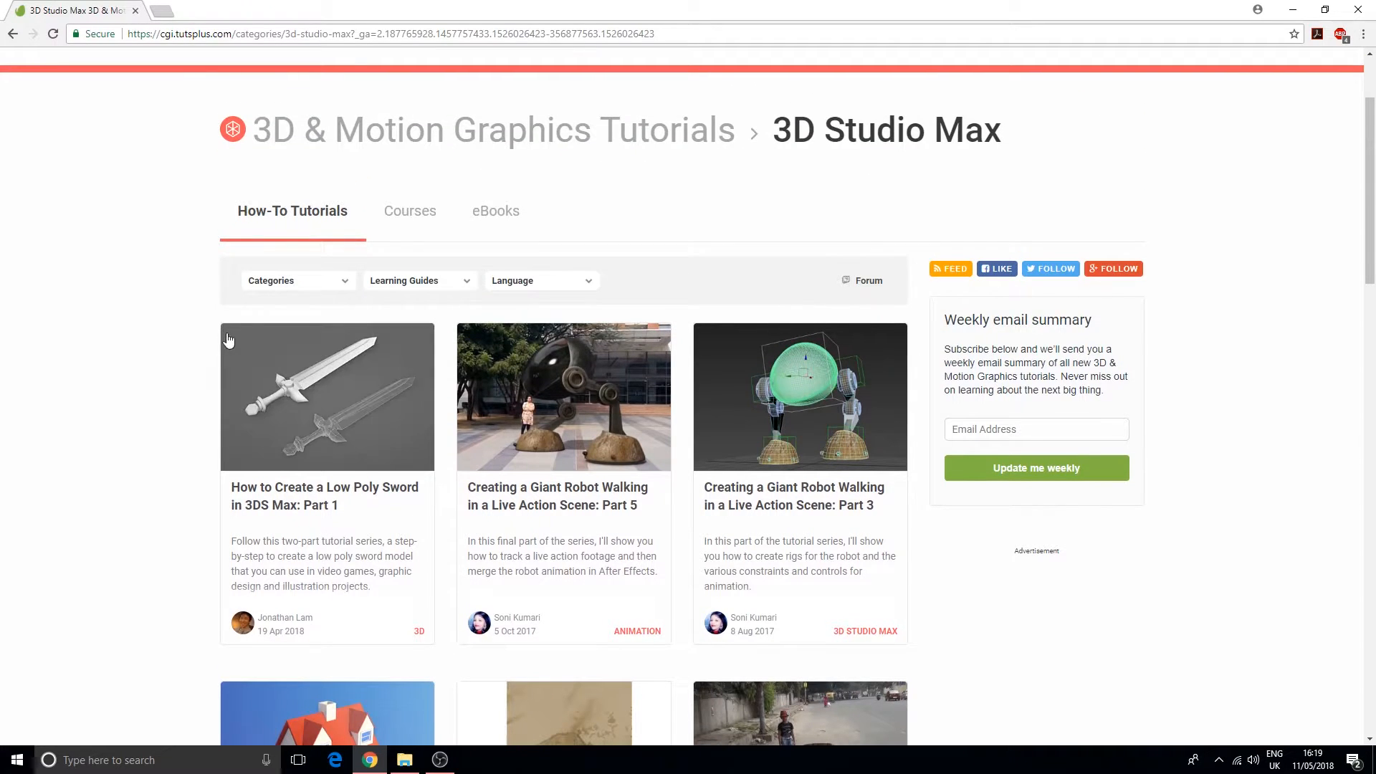
scroll("down", 3)
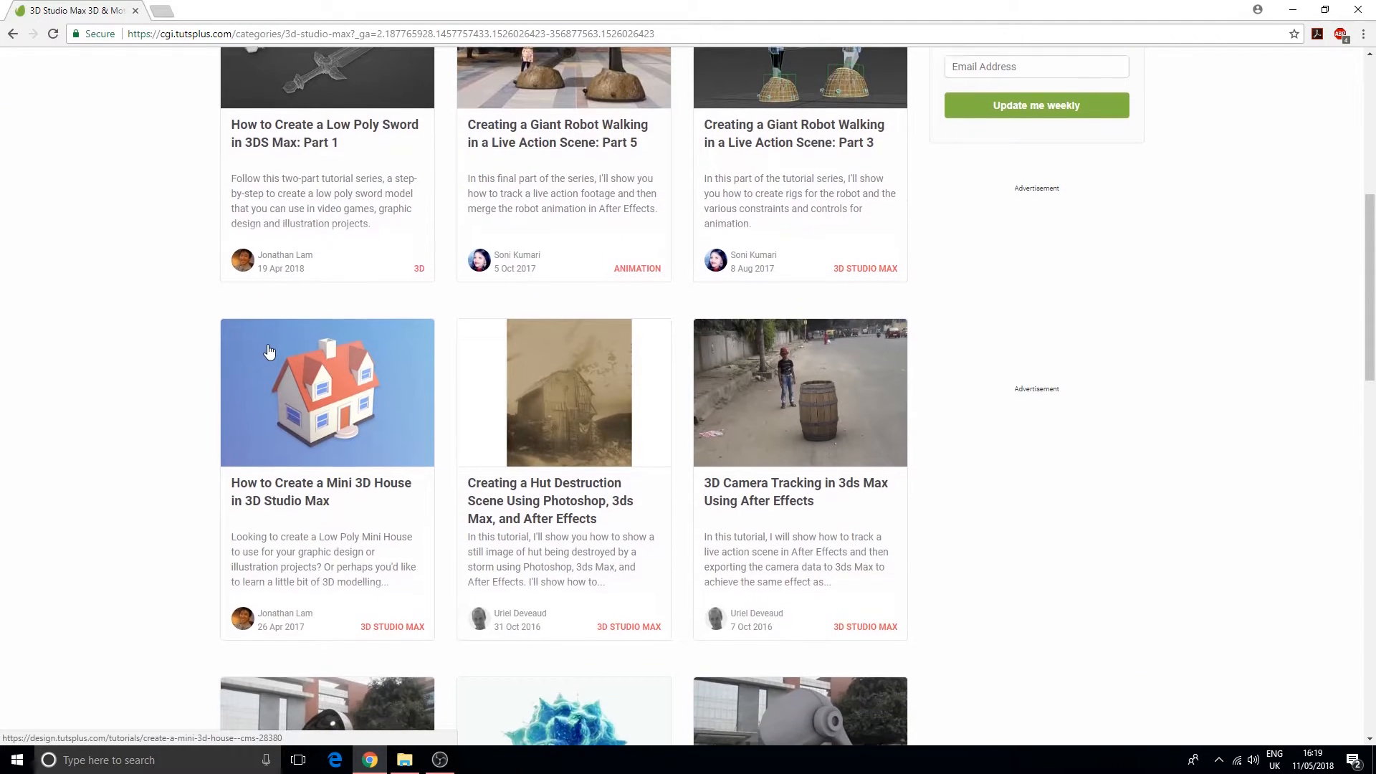
scroll("down", 3)
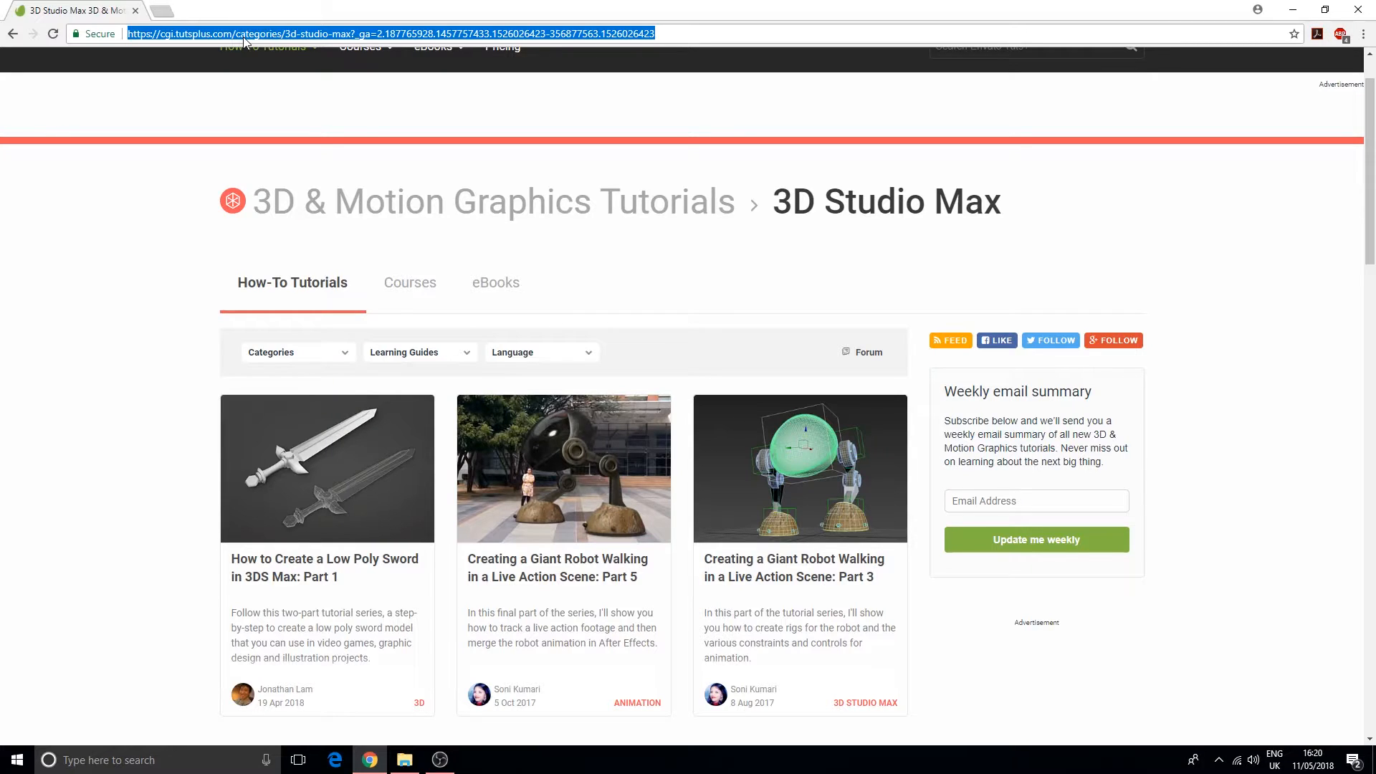
Load 3dmotive.com, peek at the SOFTWARE categories, then go to the FREEBIES page of free tutorials
type("3dmotive.com")
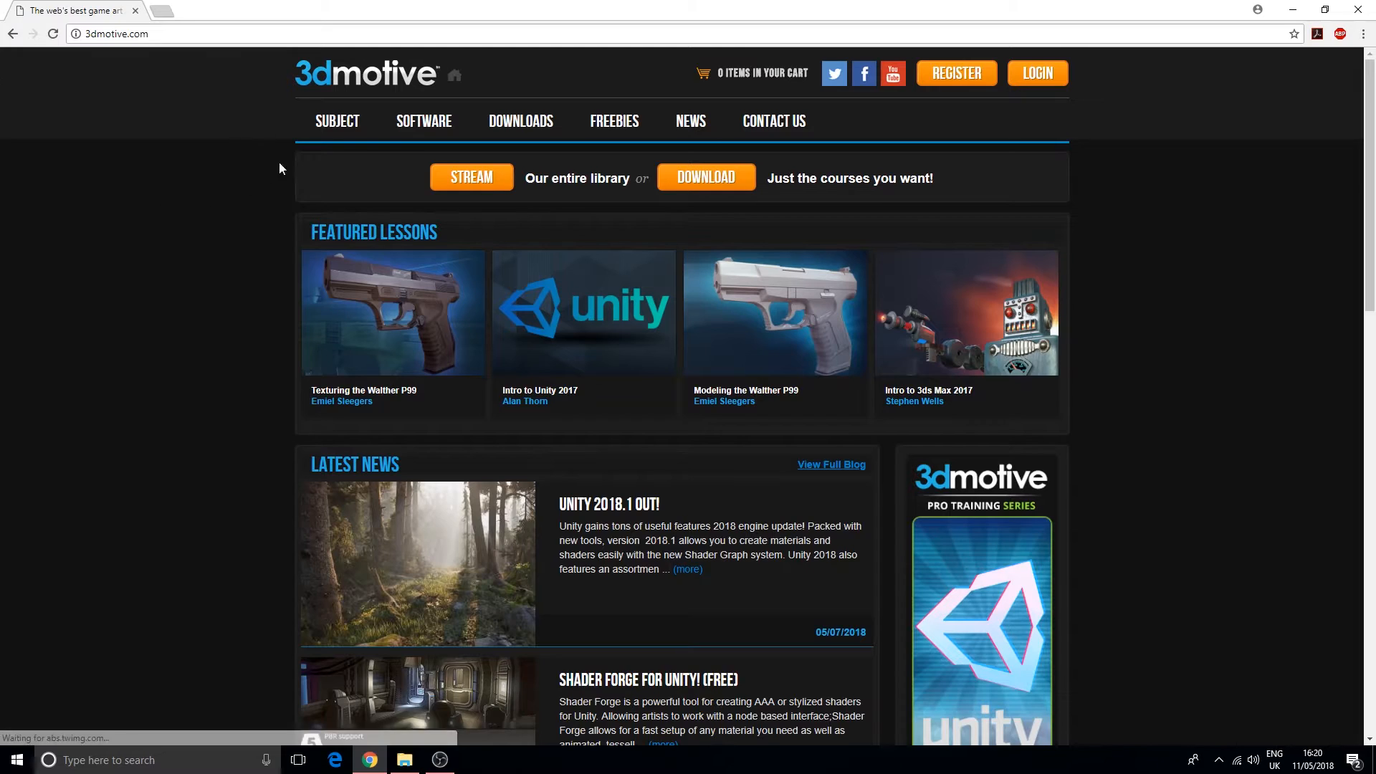
left_click(424, 121)
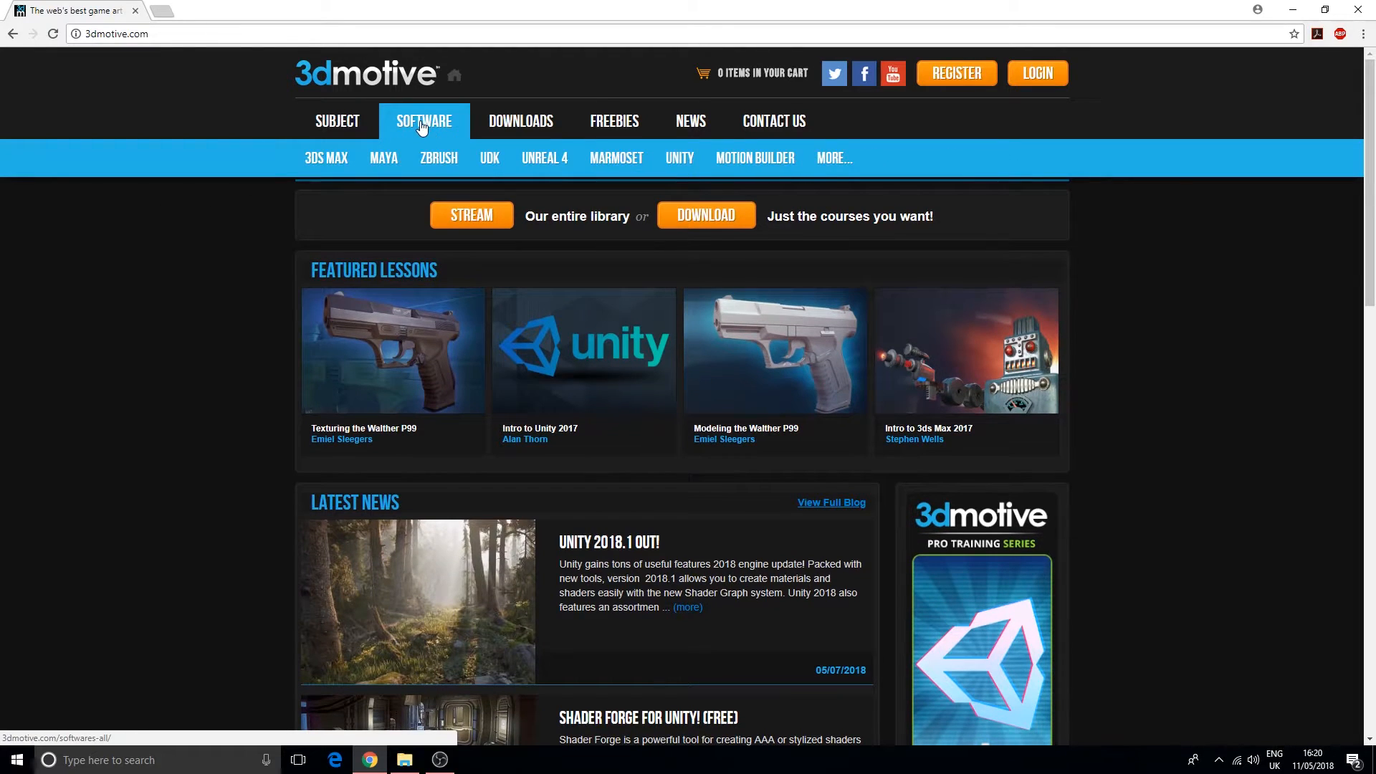
mouse_move(399, 132)
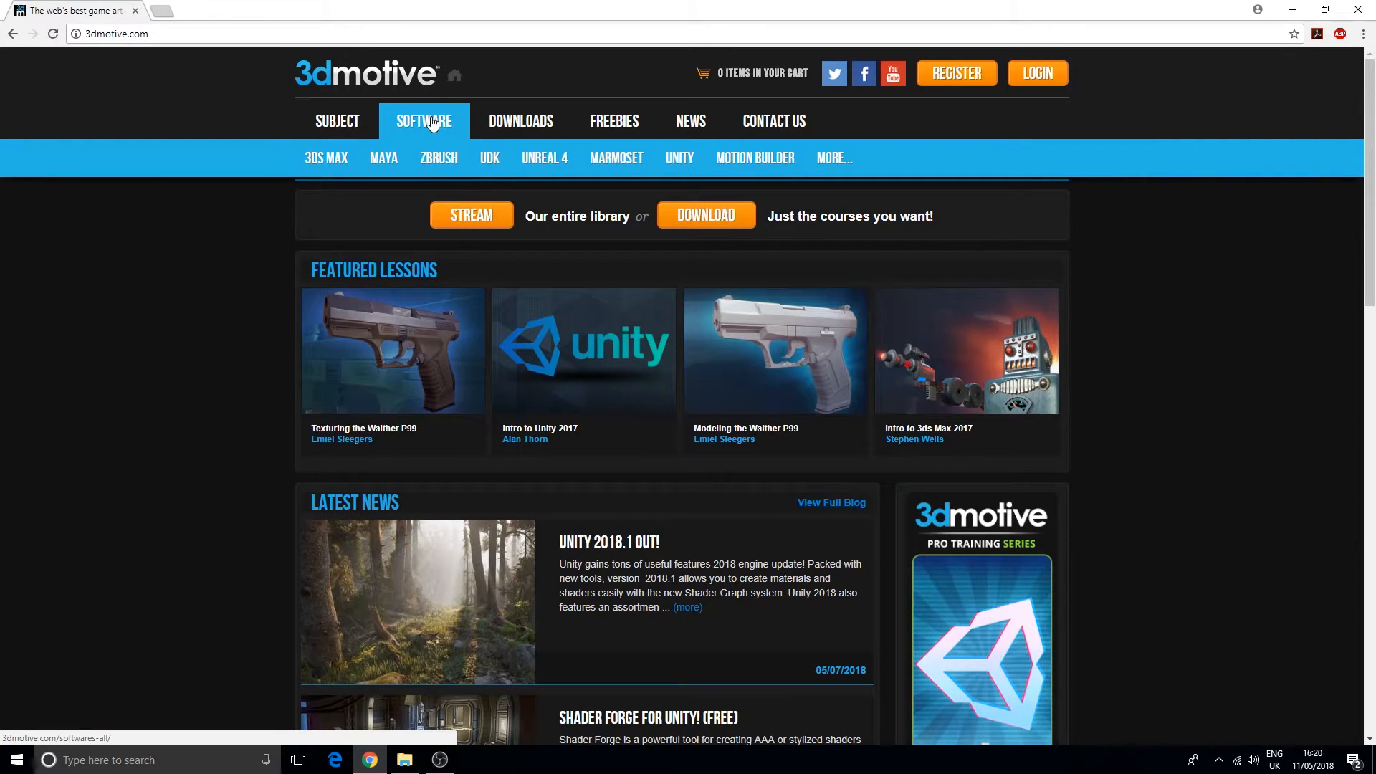
left_click(613, 121)
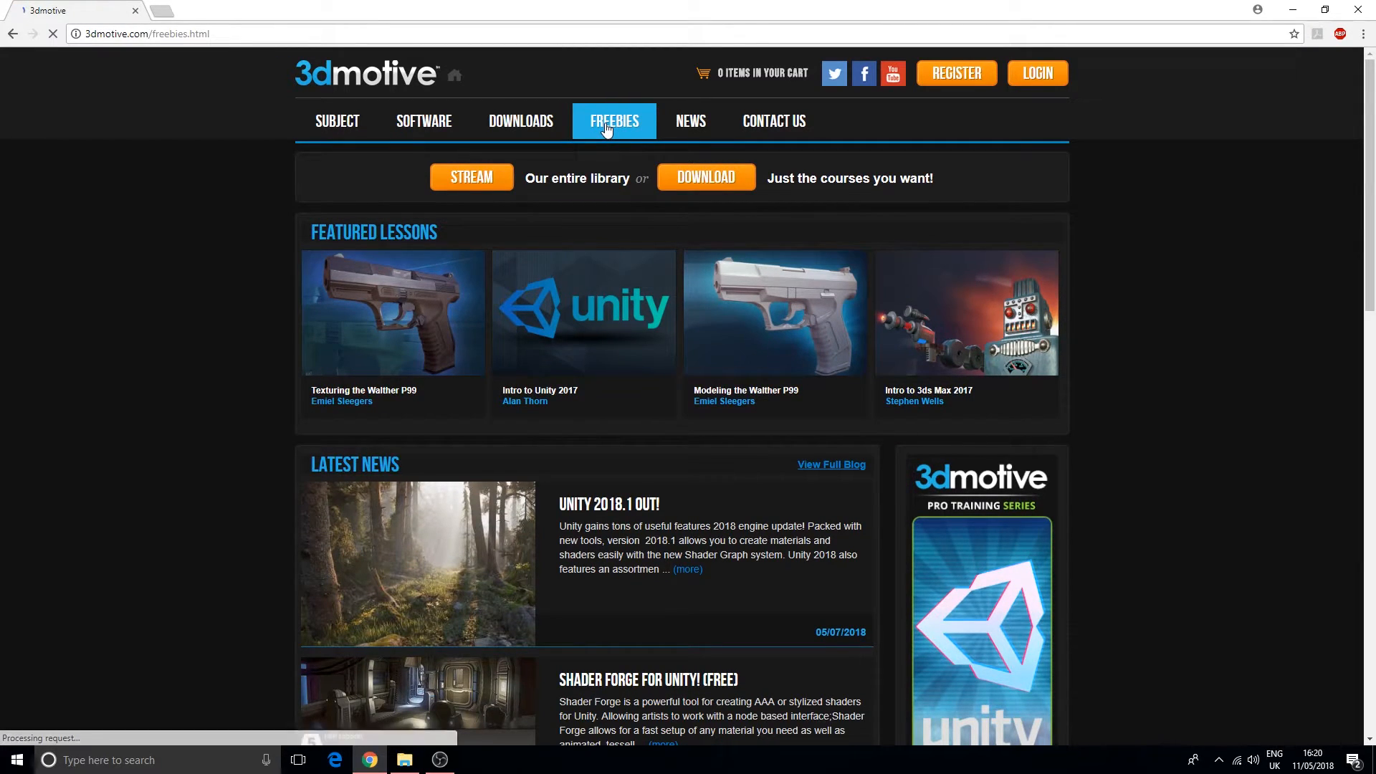
left_click(613, 121)
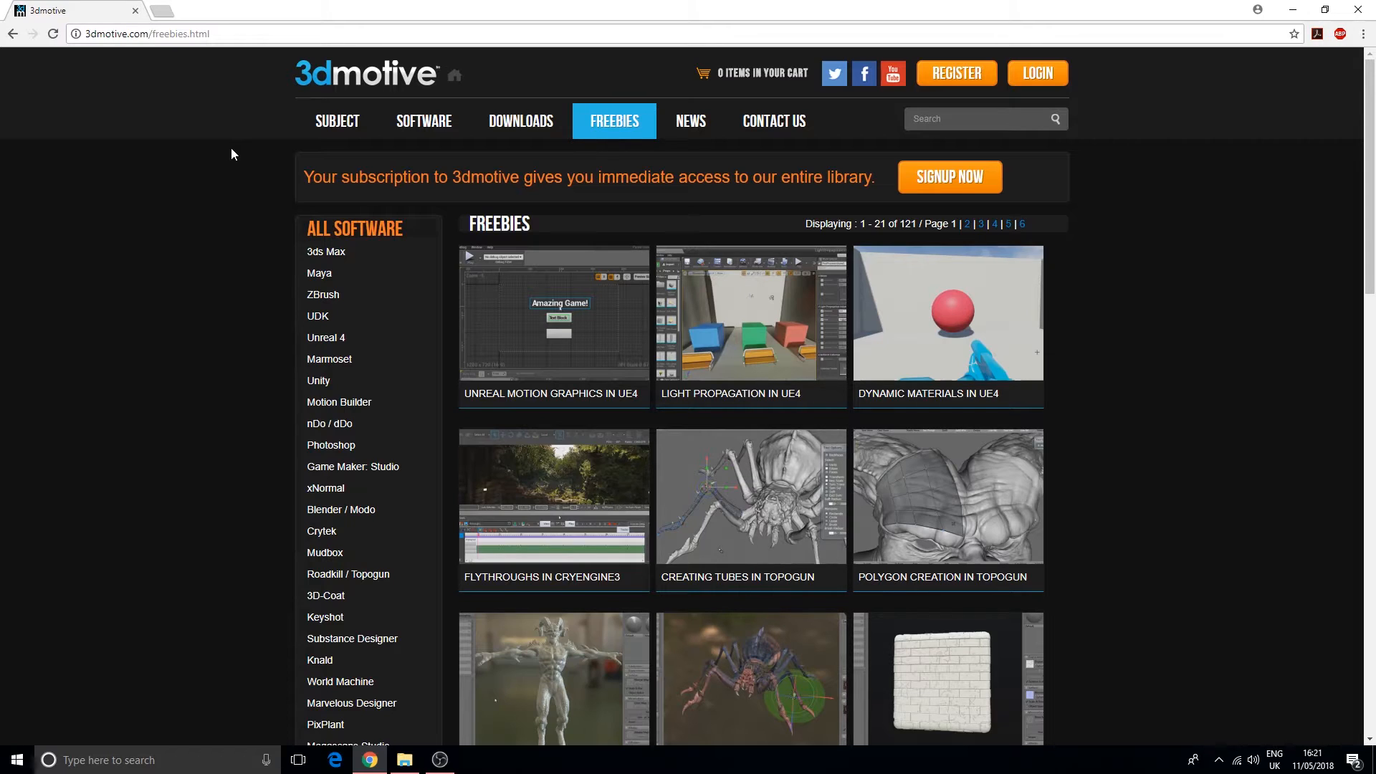
Navigate from the 3dmotive freebies page to evermotion.org
left_click(179, 35)
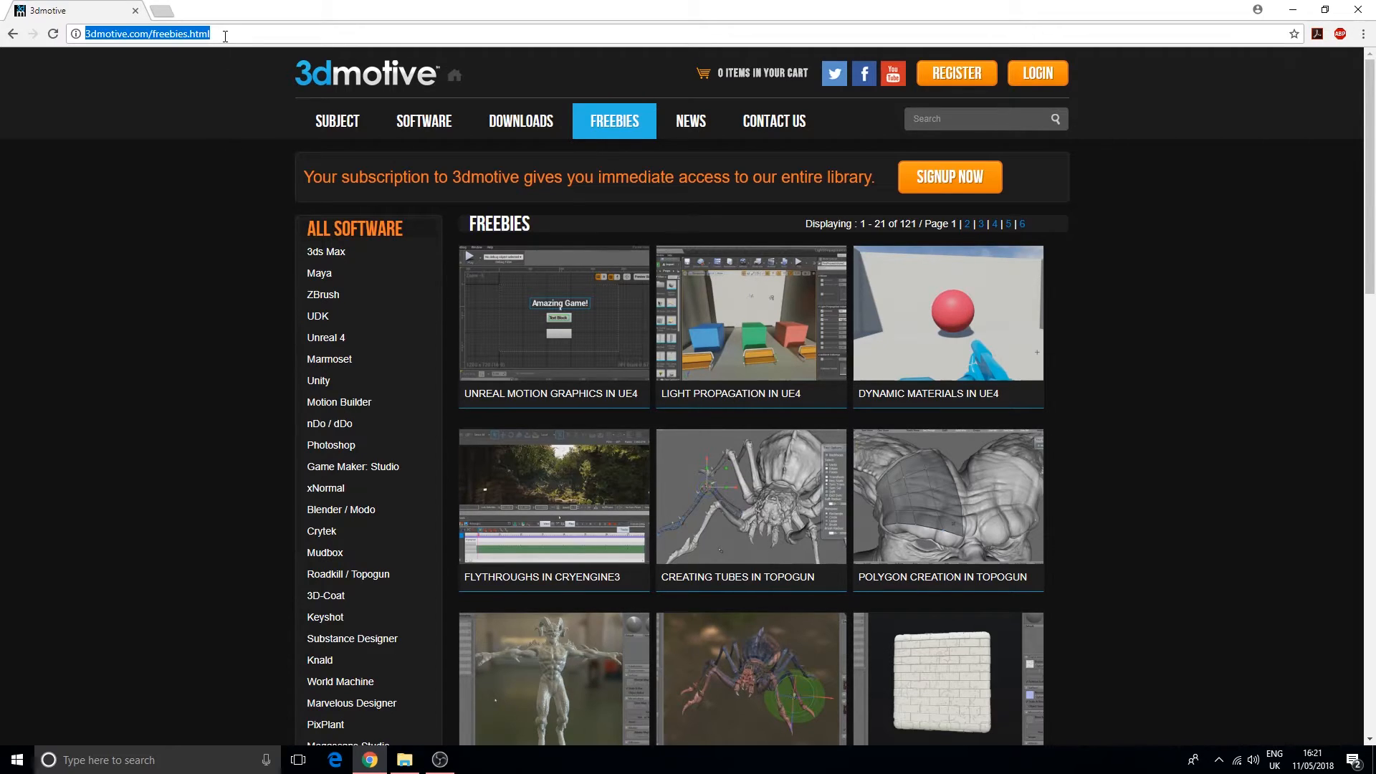
type("evermotion.org")
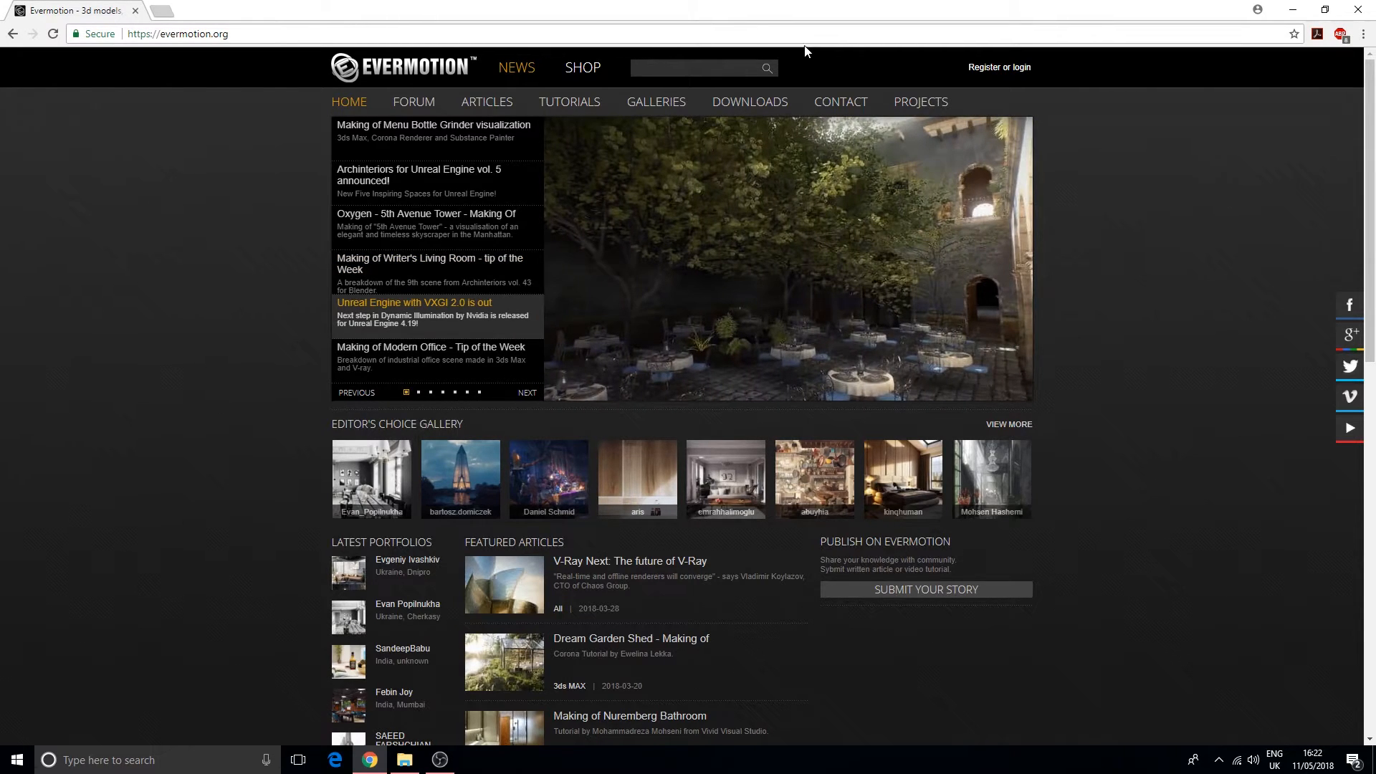
Navigate from Evermotion to 3dtotal.com
left_click(179, 34)
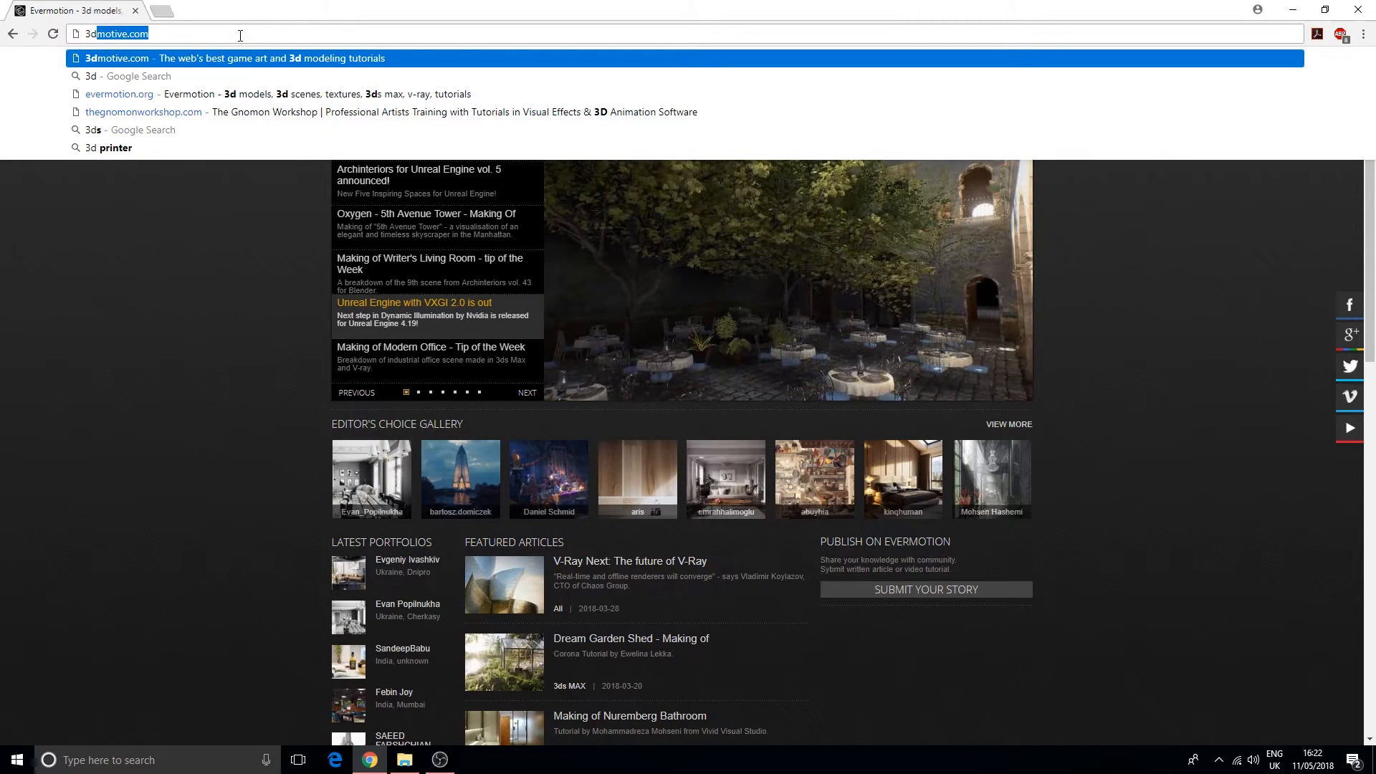
type("3dtotal.com/?")
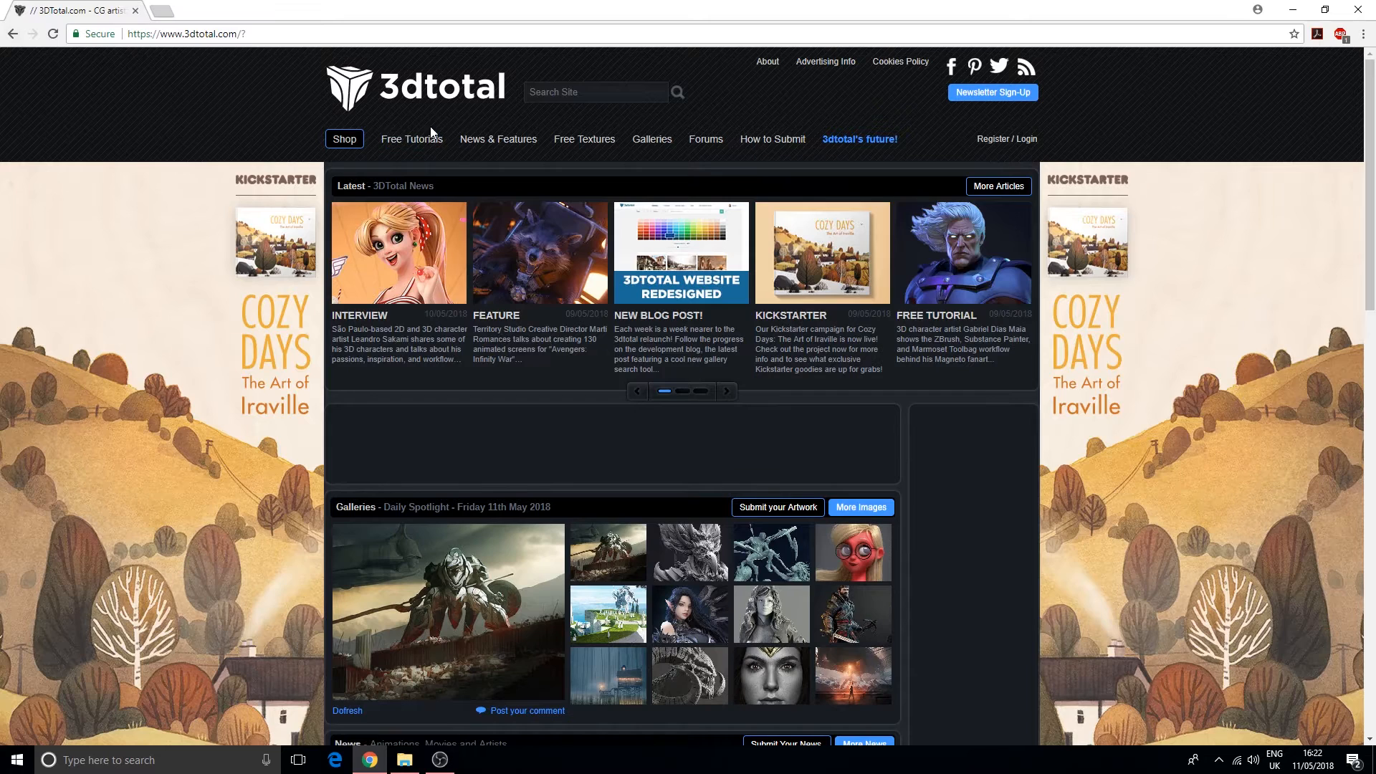
mouse_move(597, 146)
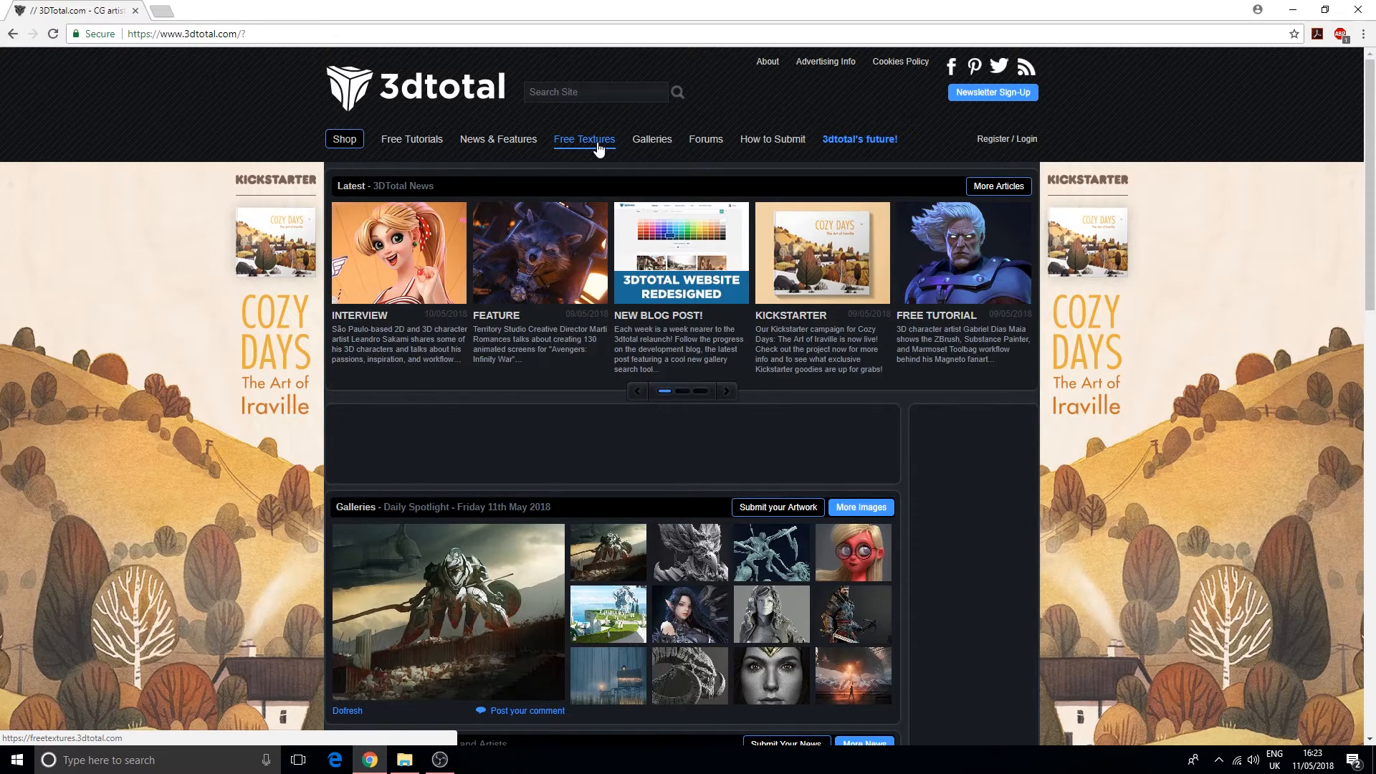
mouse_move(556, 155)
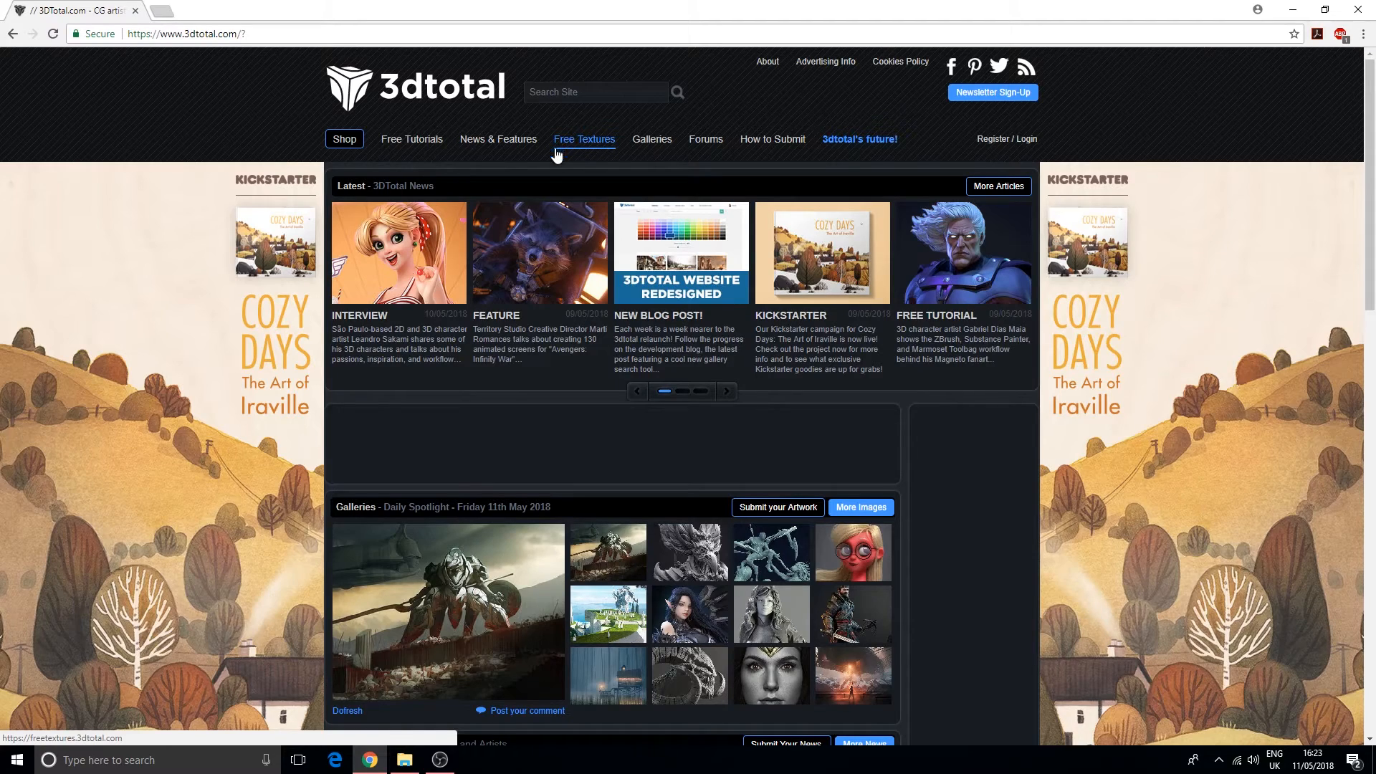
scroll("down", 3)
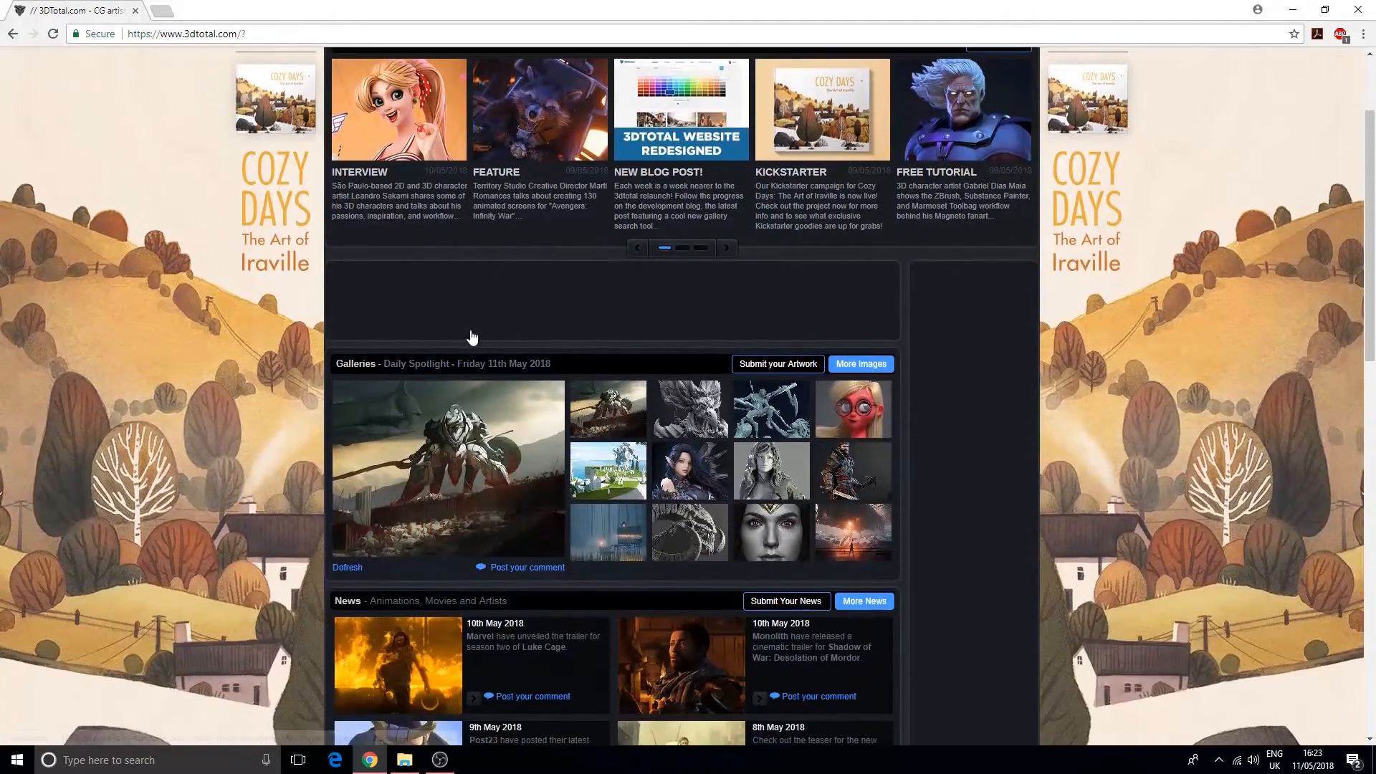
scroll("down", 3)
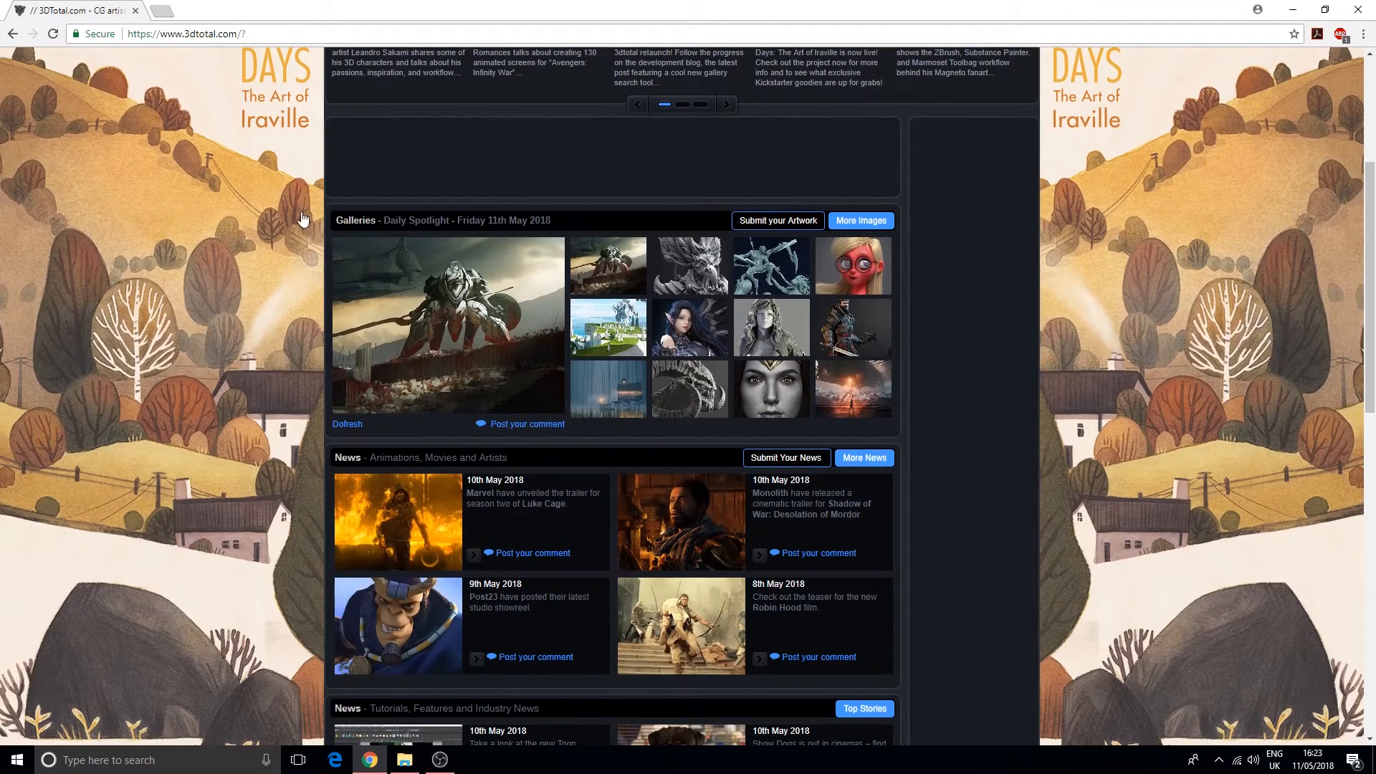
mouse_move(332, 272)
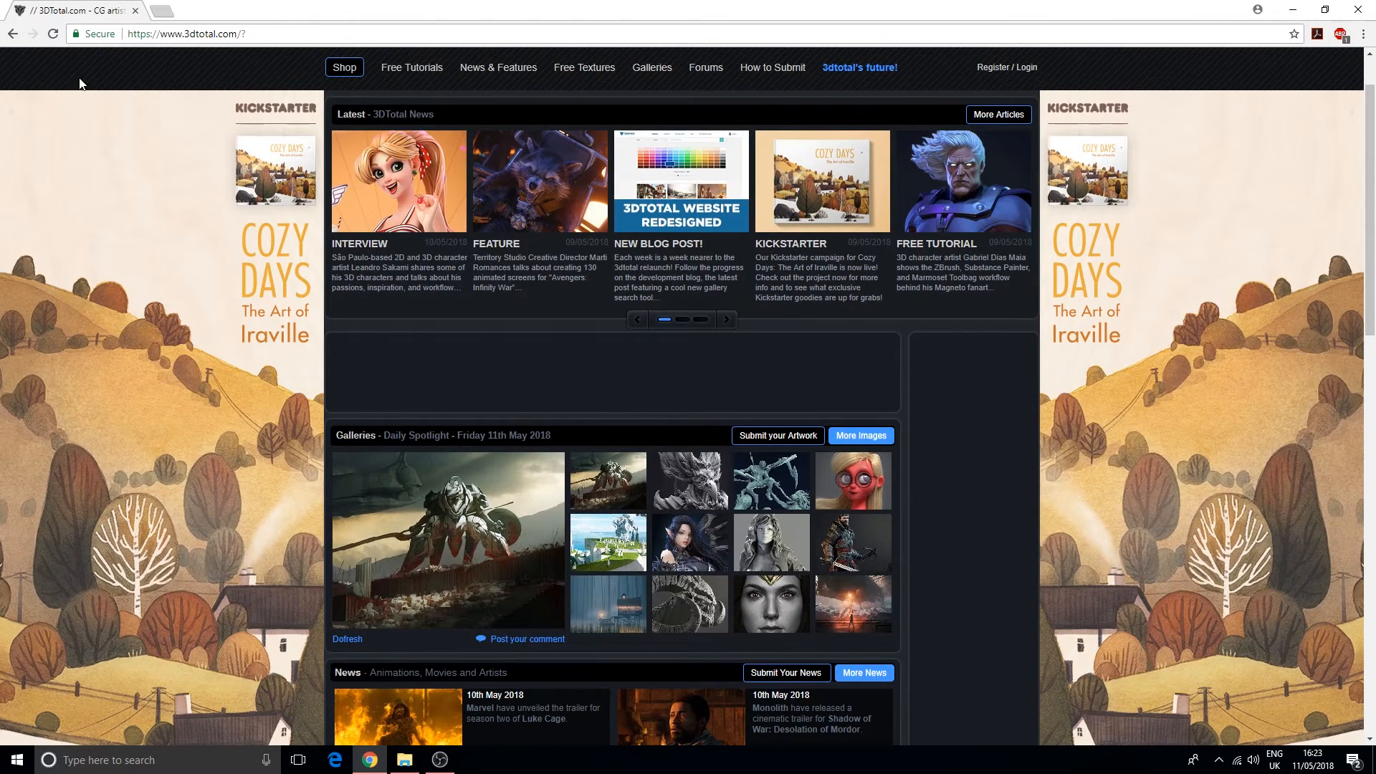
left_click(193, 35)
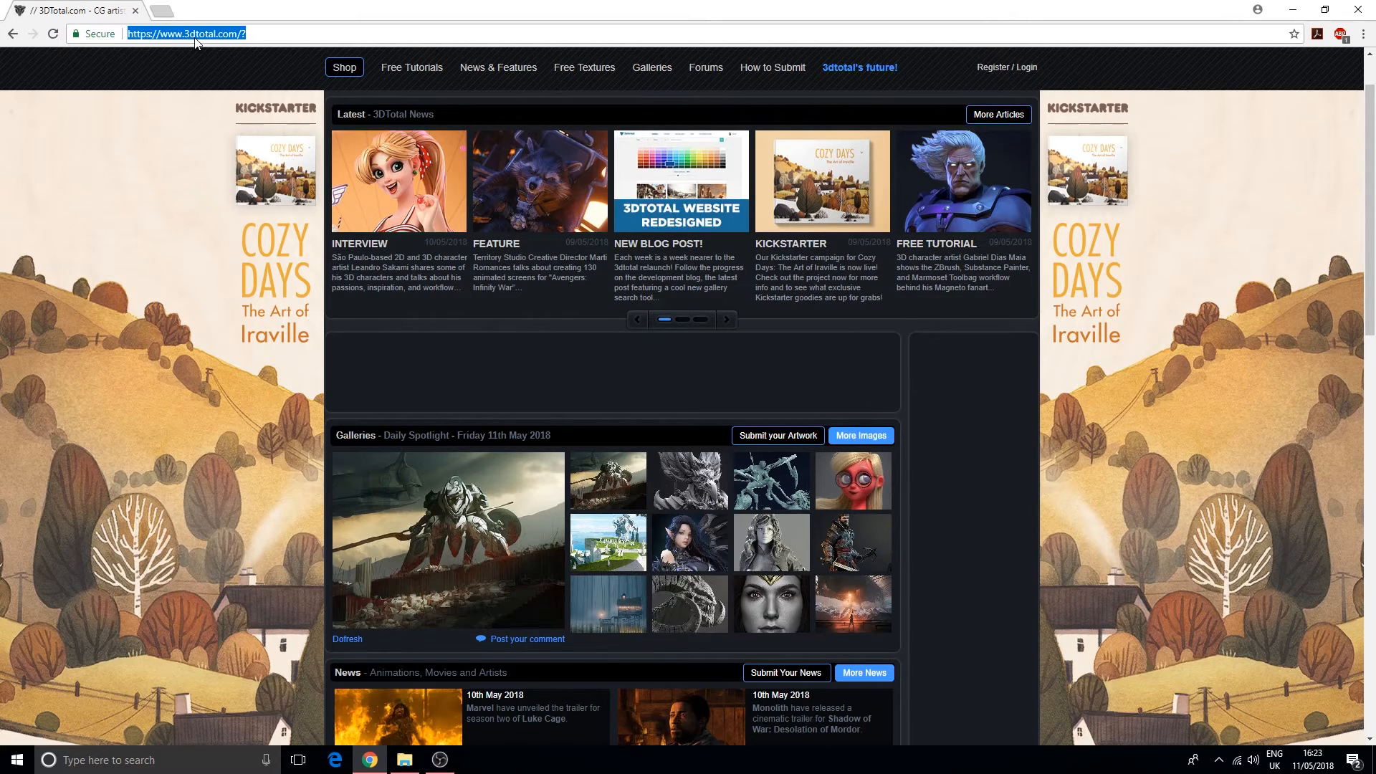
Load 3dbuzz.com to show the 3DBuzz training homepage, then select its address for the next site
type("3dbuzz")
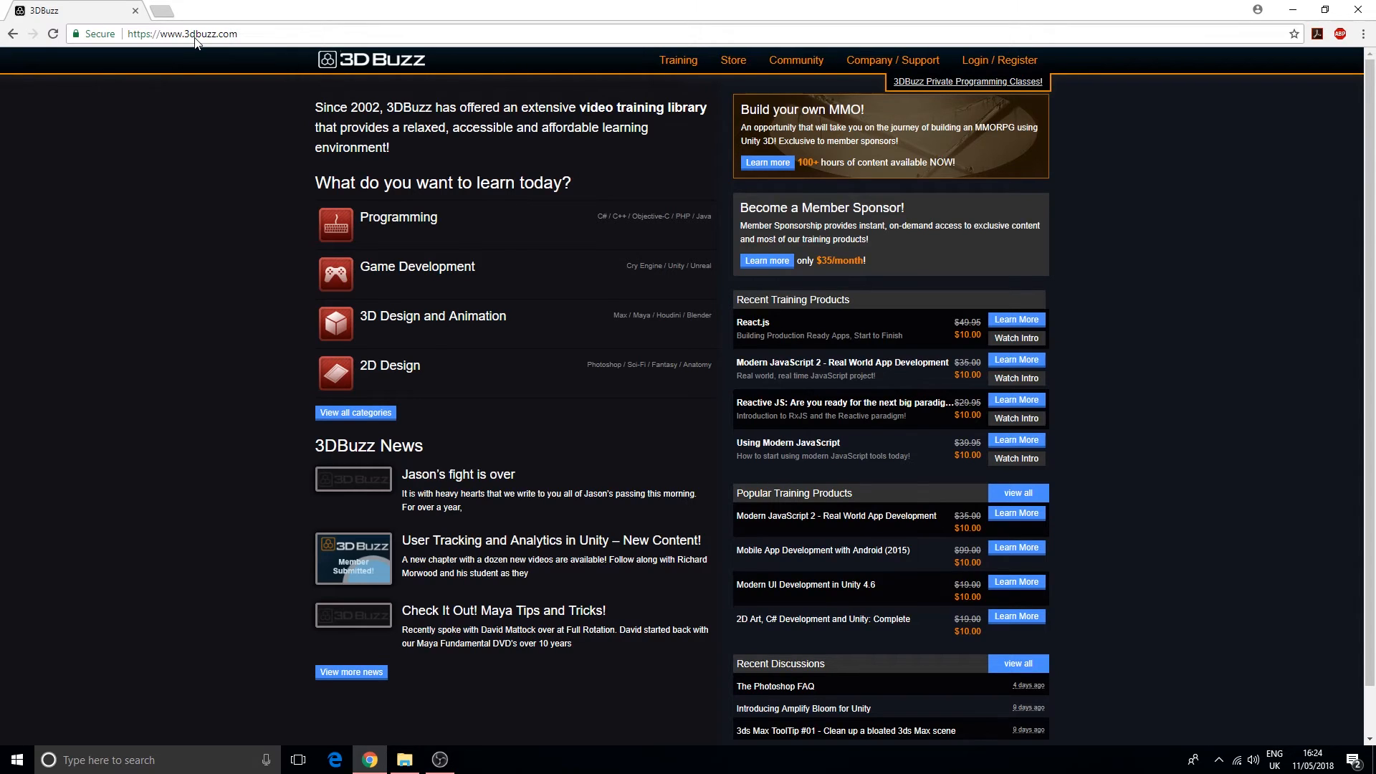
left_click(183, 35)
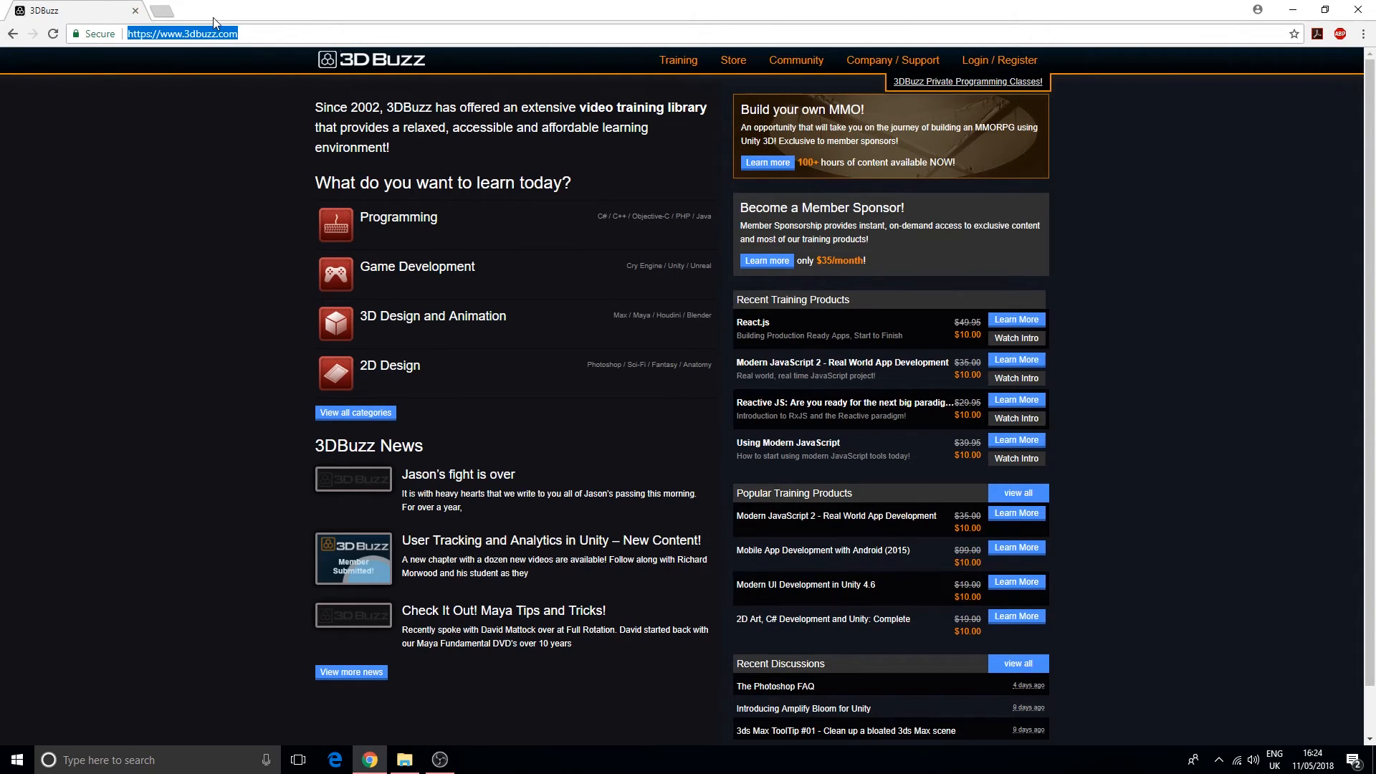
Load 3dm3.com, visit Free 3D Models under the Learning menu, then return home via the 3DM3.com logo
type("3dm3")
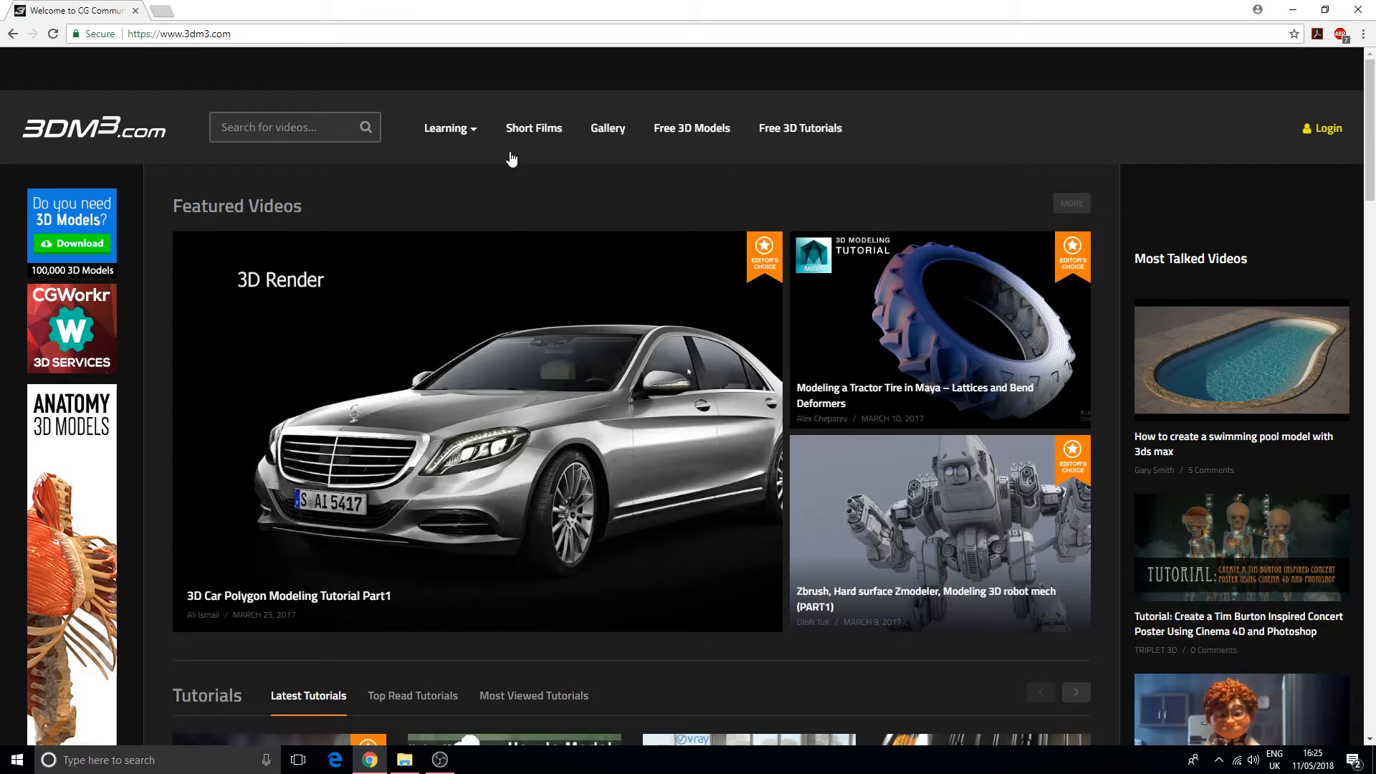
left_click(445, 129)
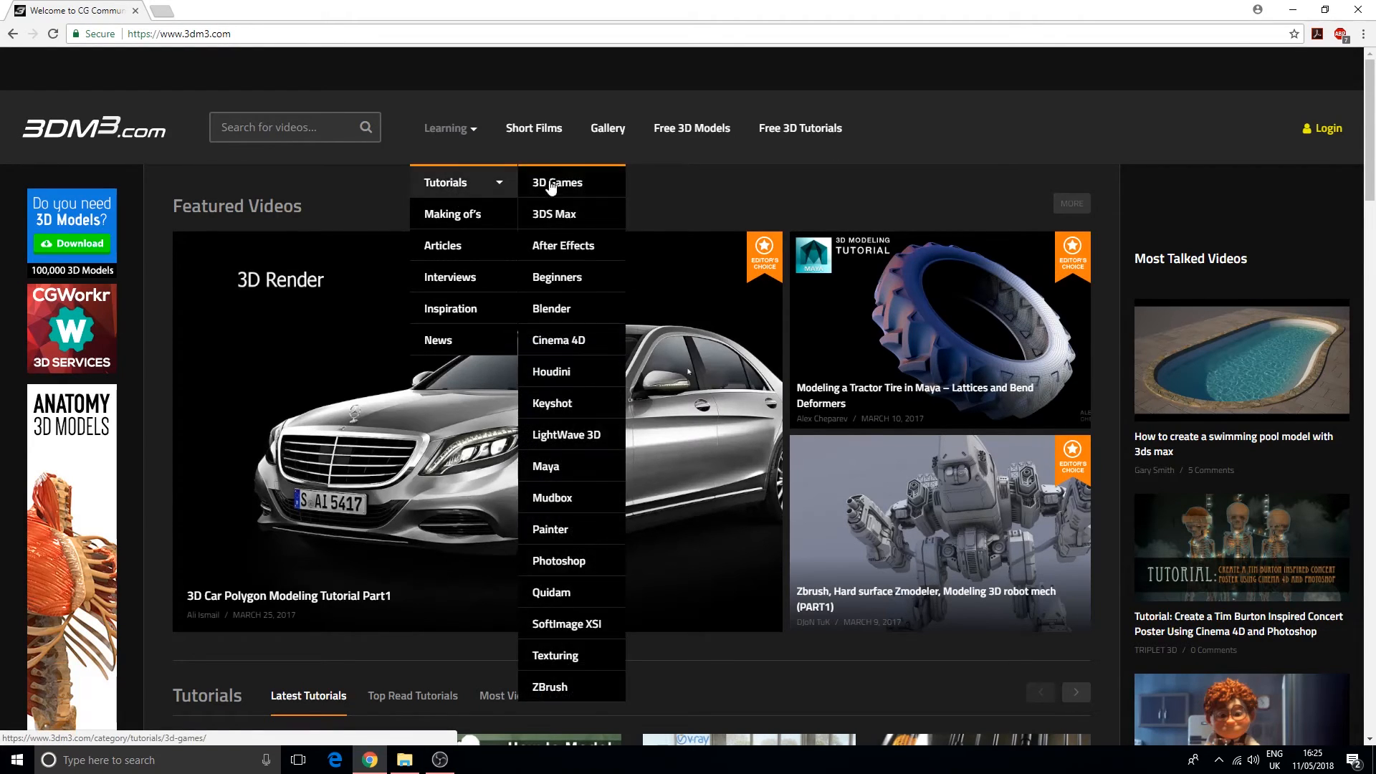
mouse_move(618, 136)
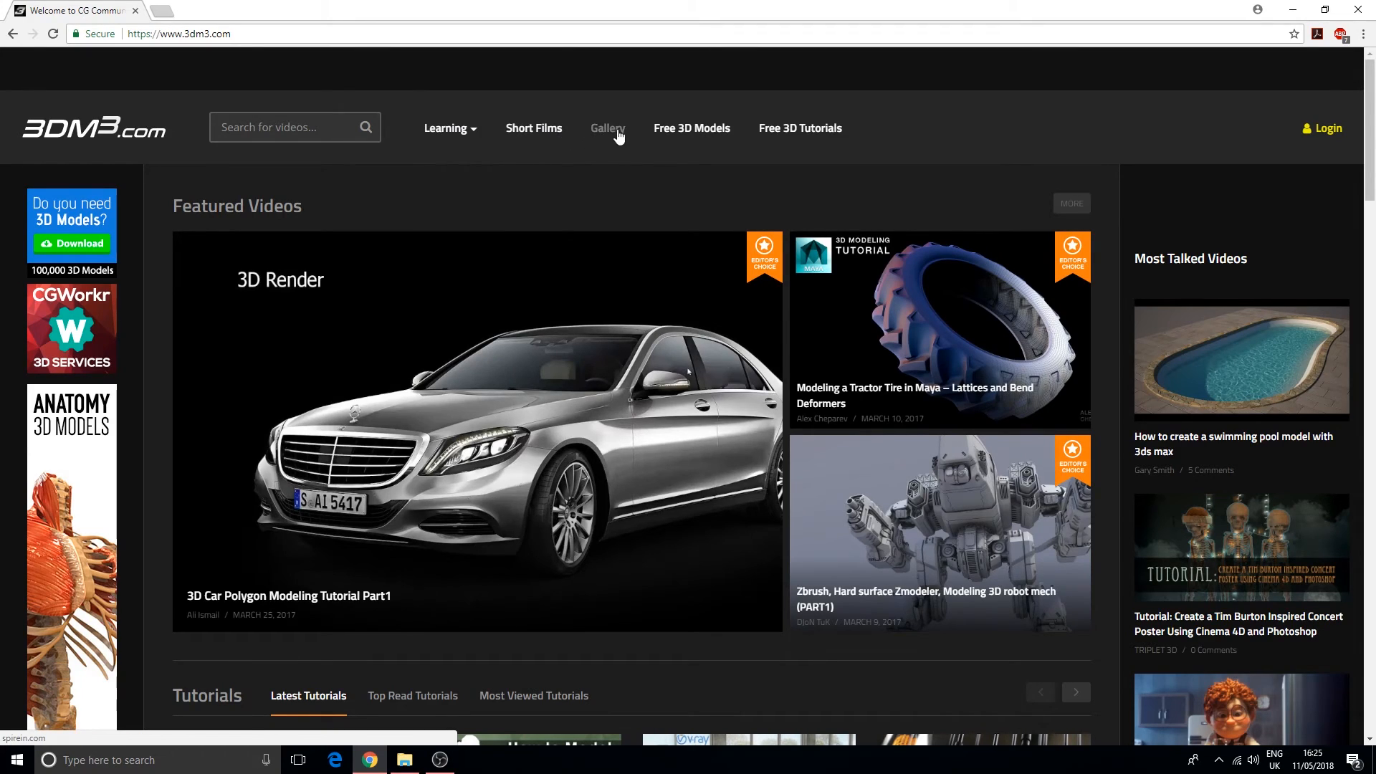
mouse_move(679, 138)
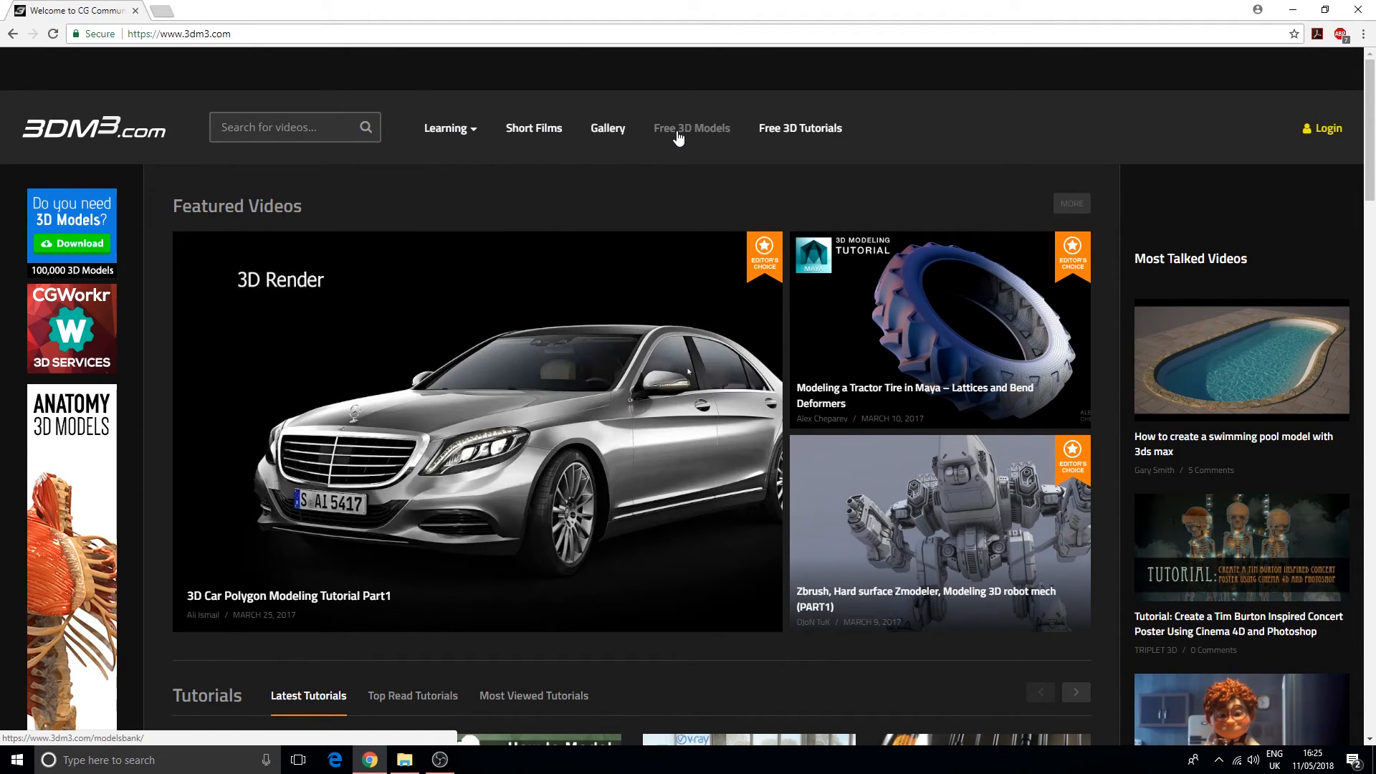
left_click(680, 133)
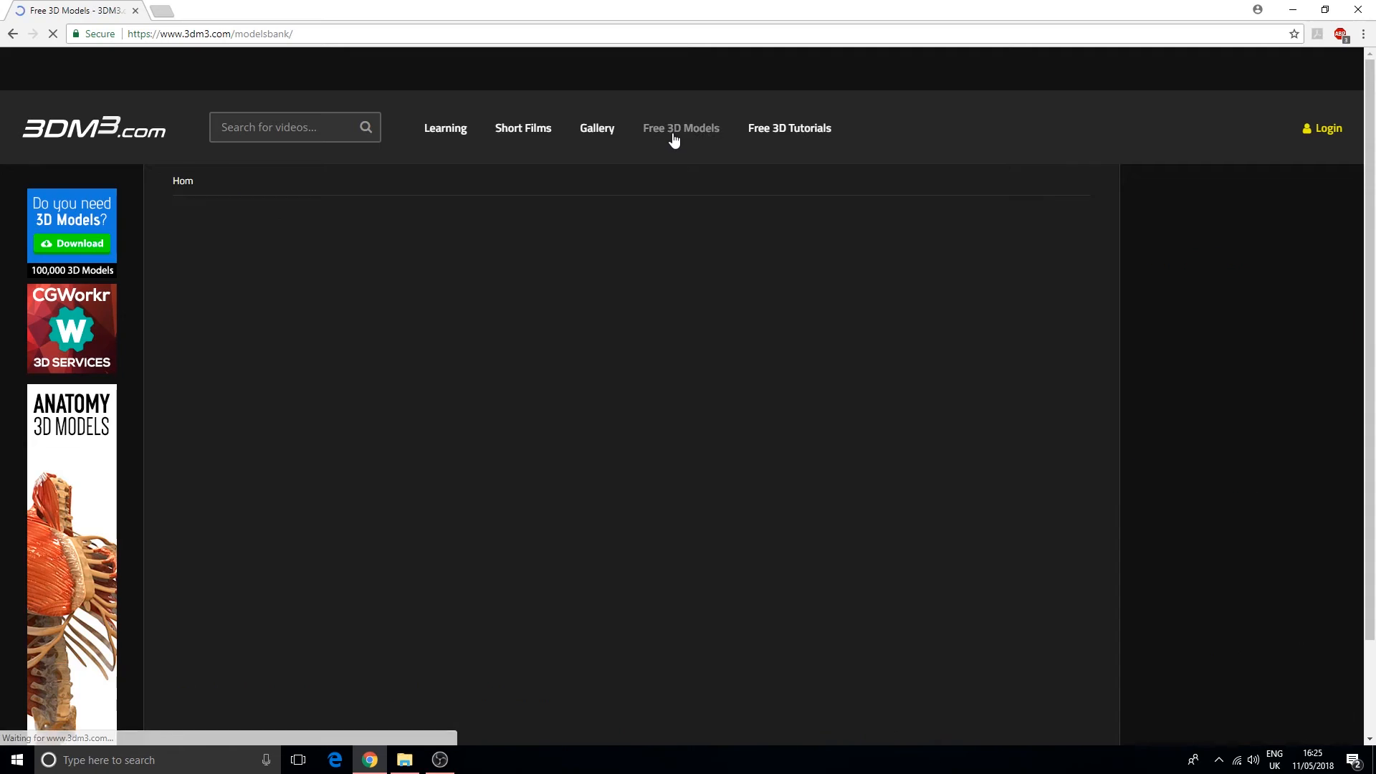
left_click(681, 128)
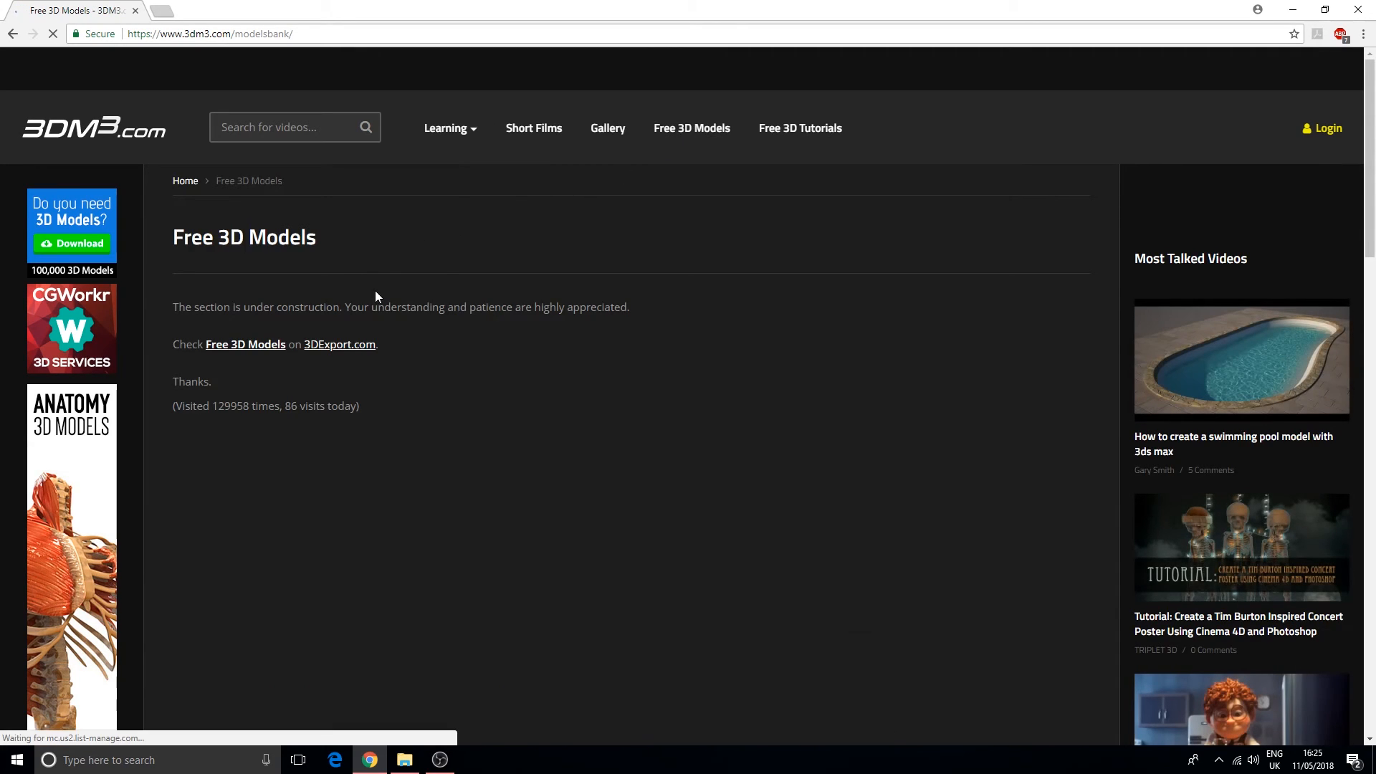
left_click(446, 127)
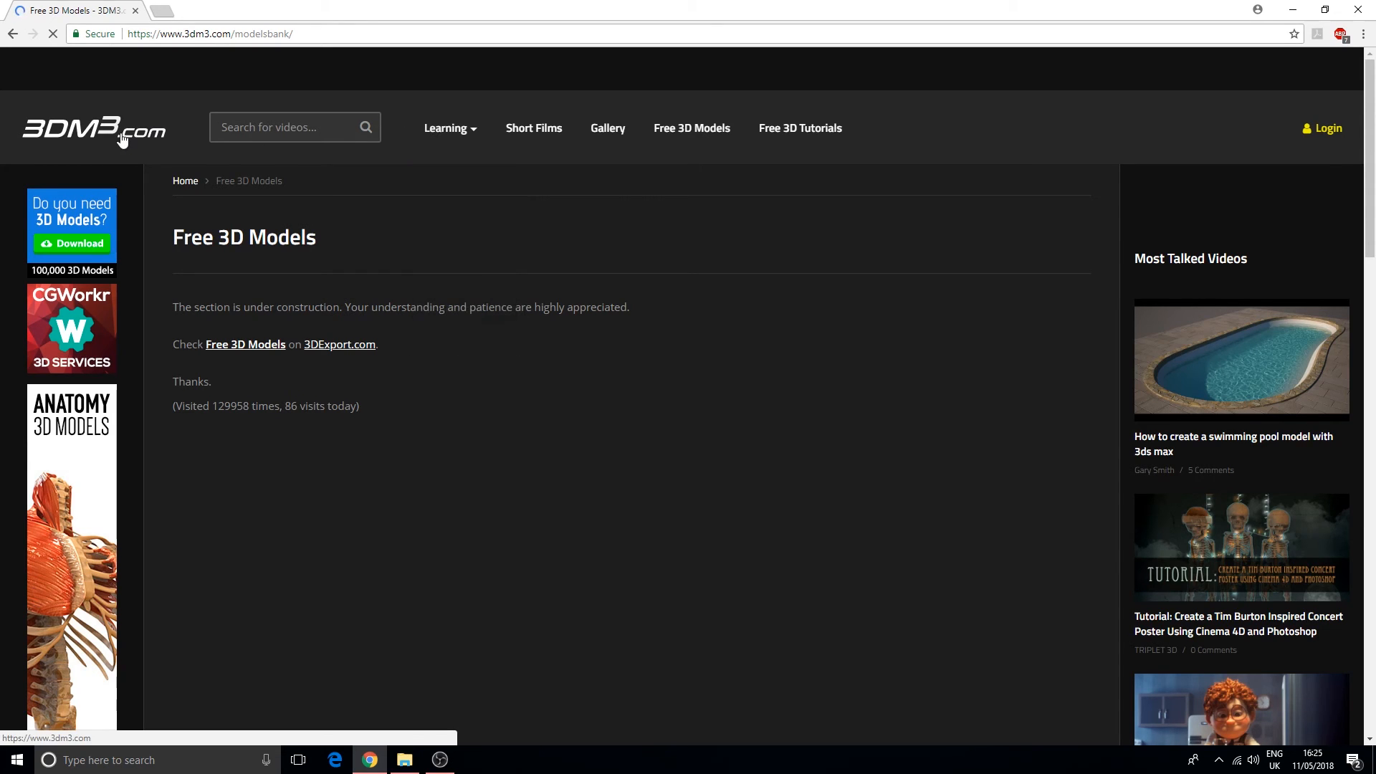
left_click(93, 129)
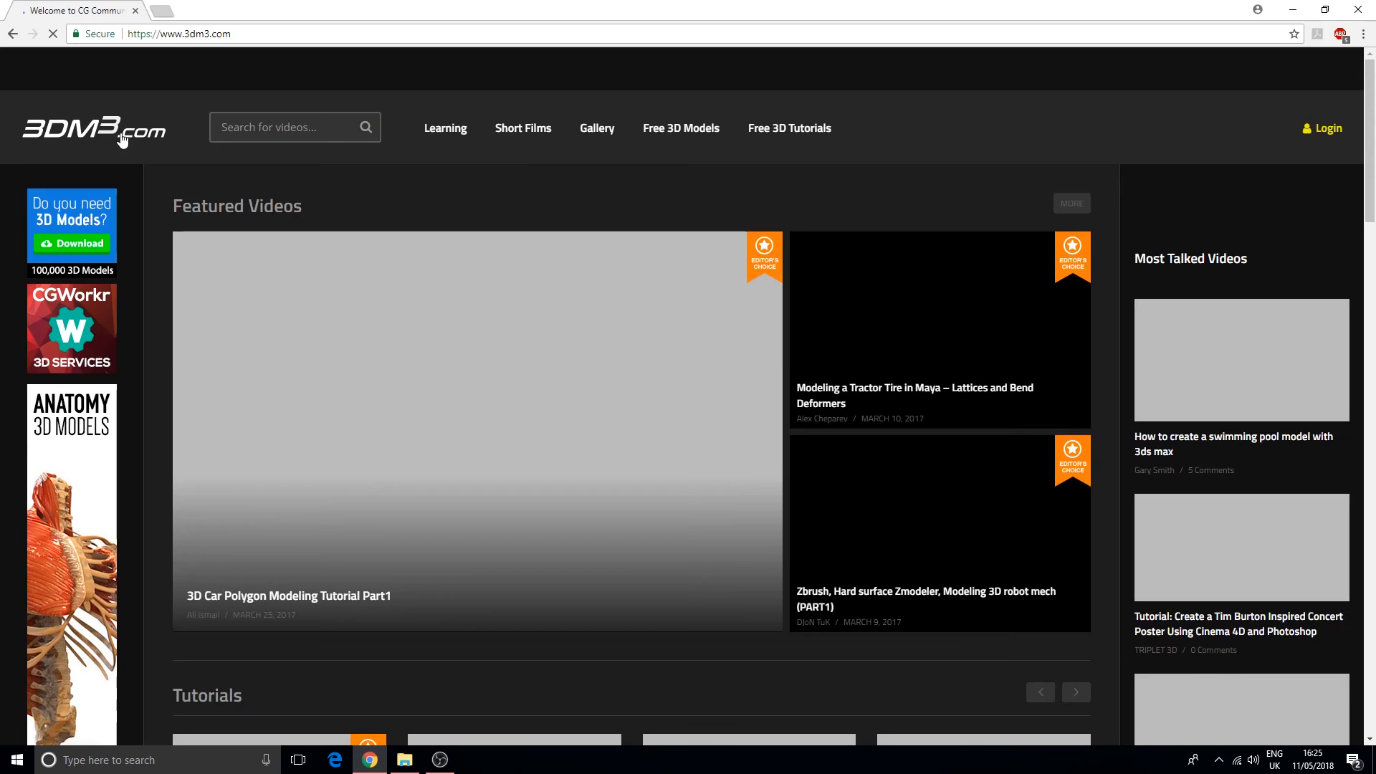